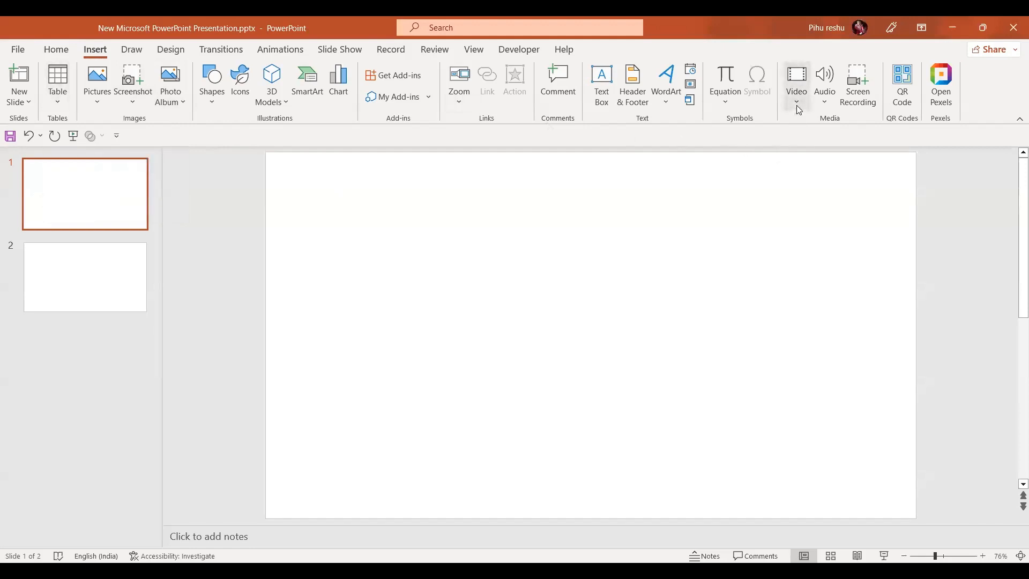
Step: Insert the vacation-415.mp4 video from this device onto slide 1
left_click(796, 85)
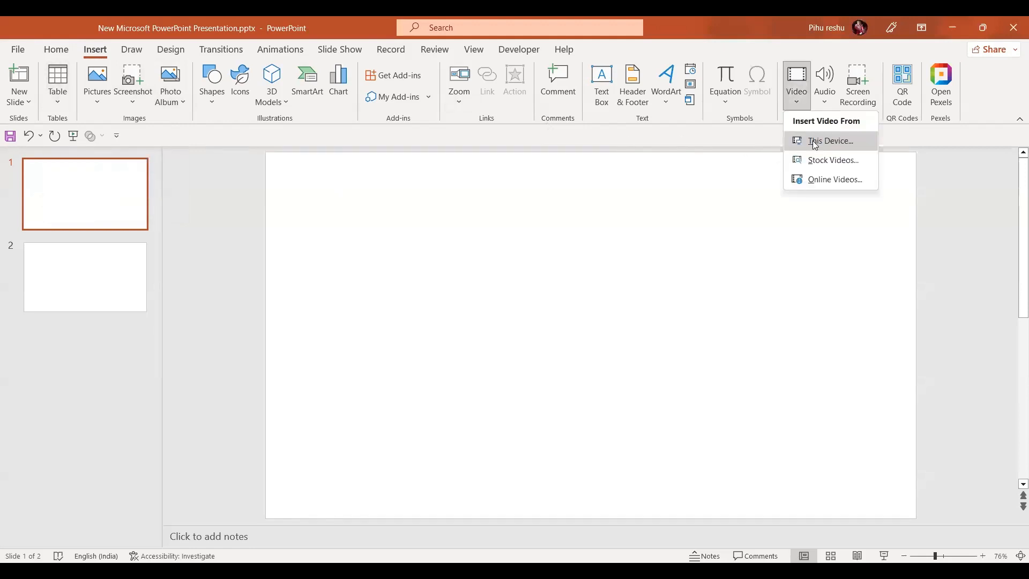
left_click(830, 140)
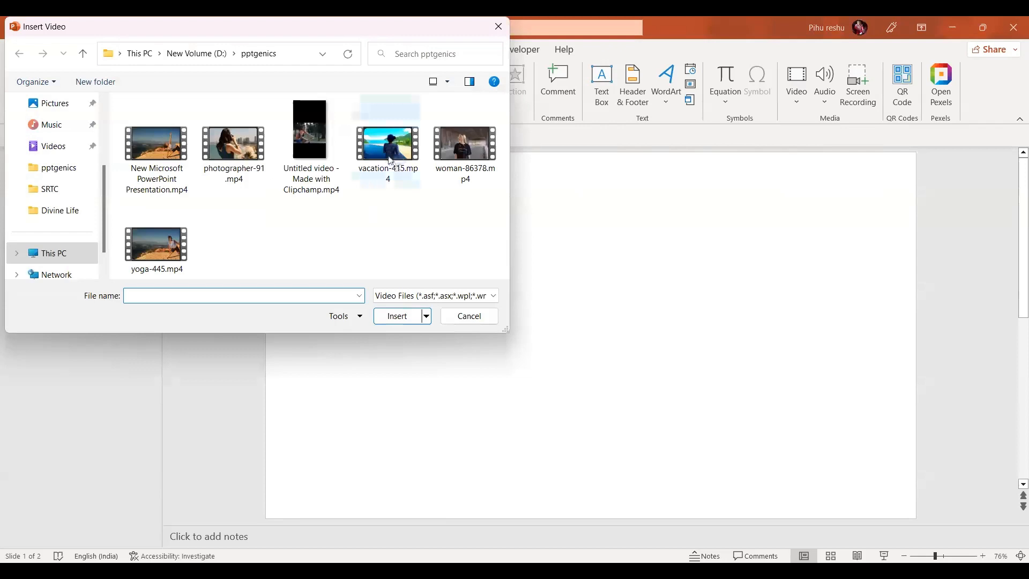
left_click(396, 316)
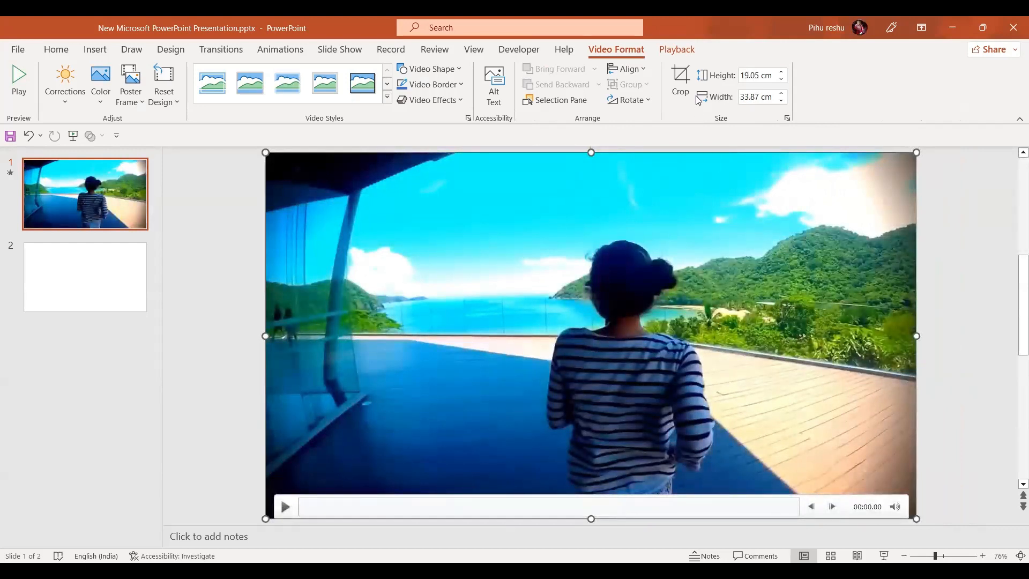
Step: Trim the vacation video to start at 00:02.618 and end at 00:04.672
left_click(676, 50)
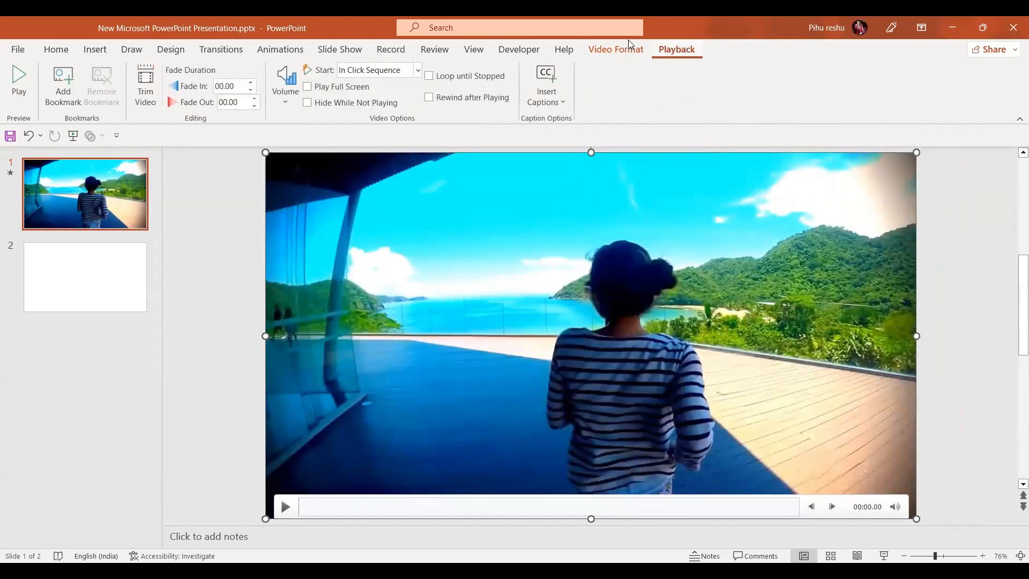
left_click(145, 85)
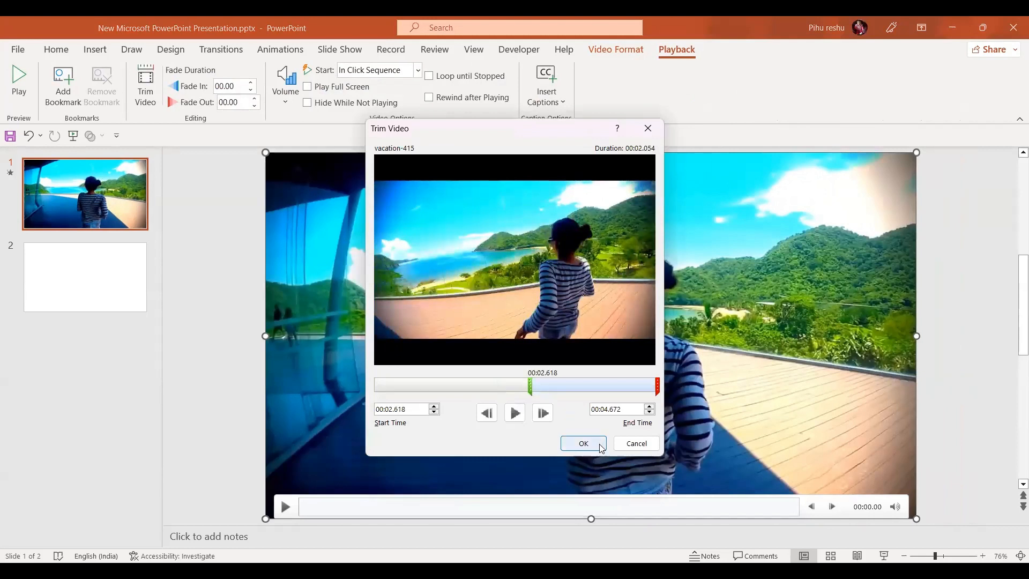
left_click(583, 443)
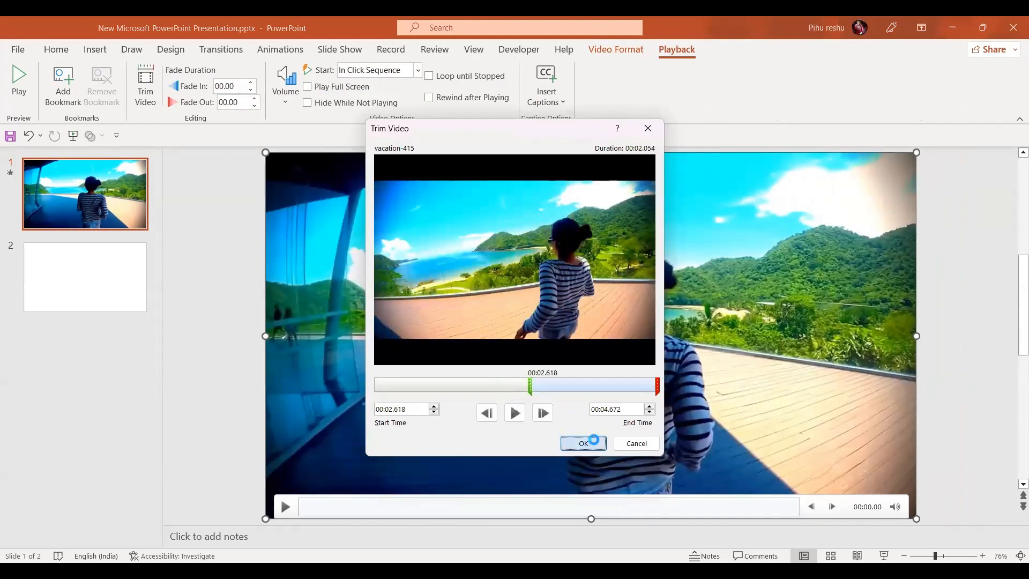
left_click(583, 443)
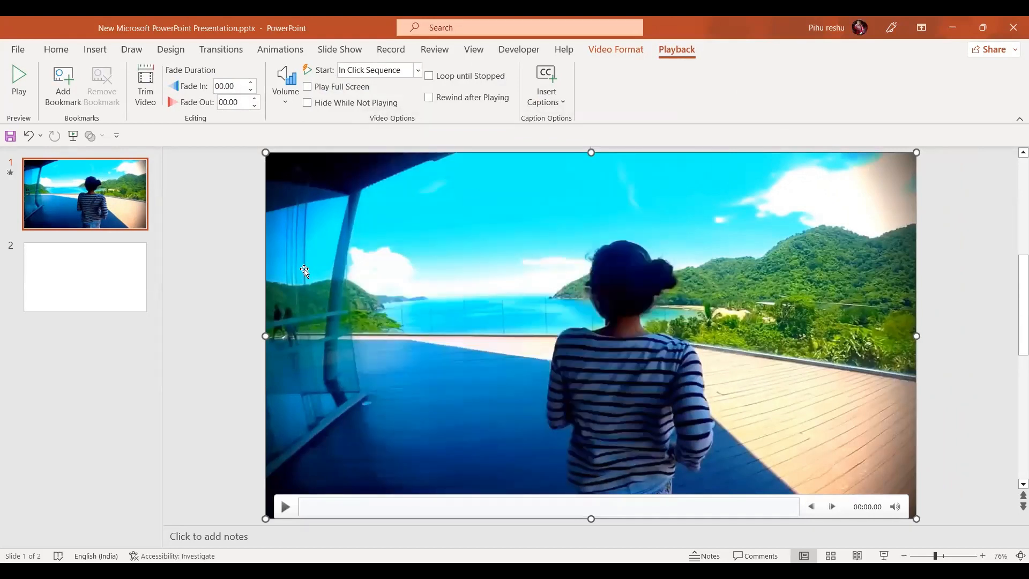
Step: In the Animation Pane, set the vacation-415 play animation to Start With Previous
left_click(280, 49)
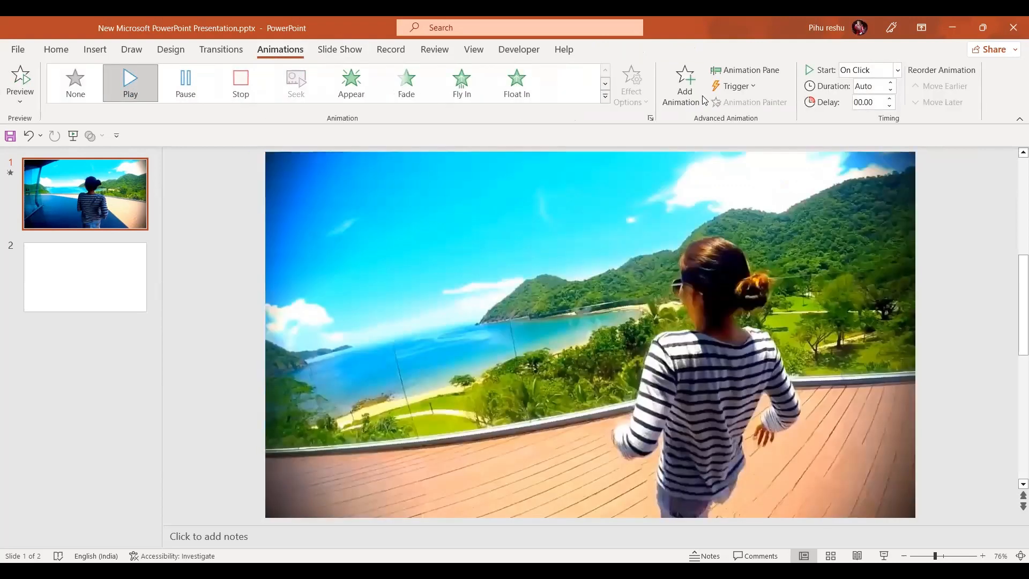
left_click(745, 70)
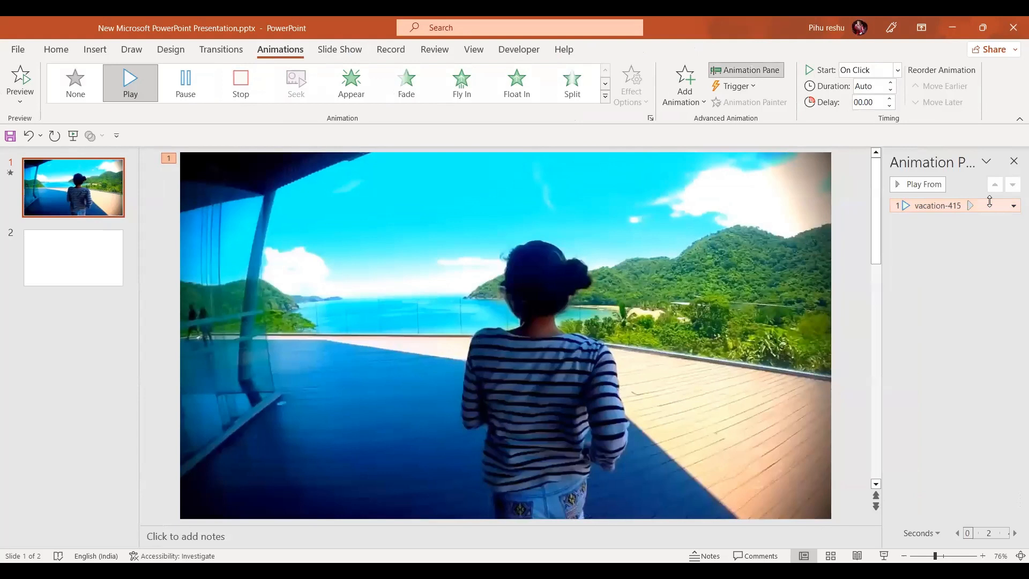
left_click(1013, 205)
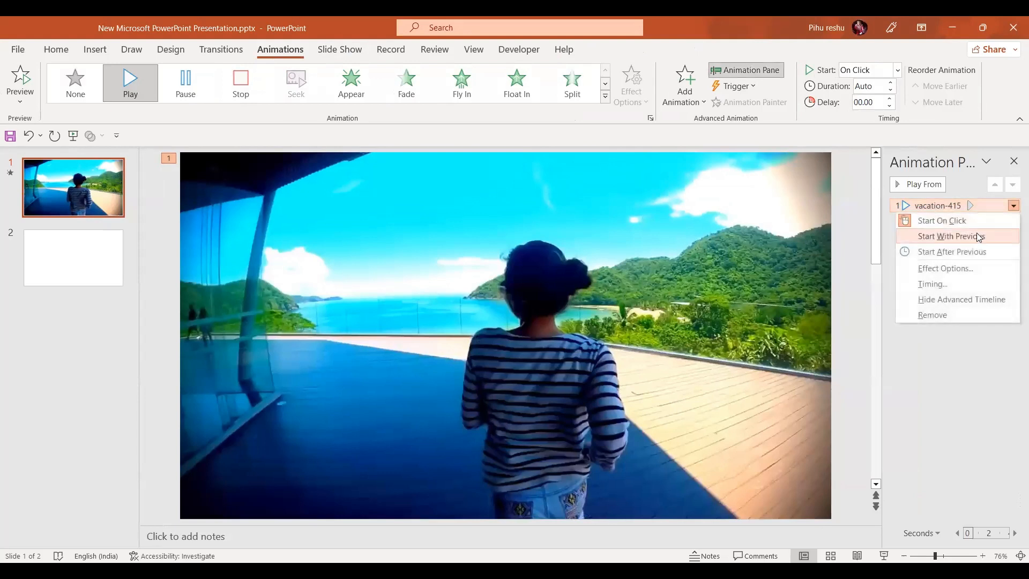
left_click(952, 236)
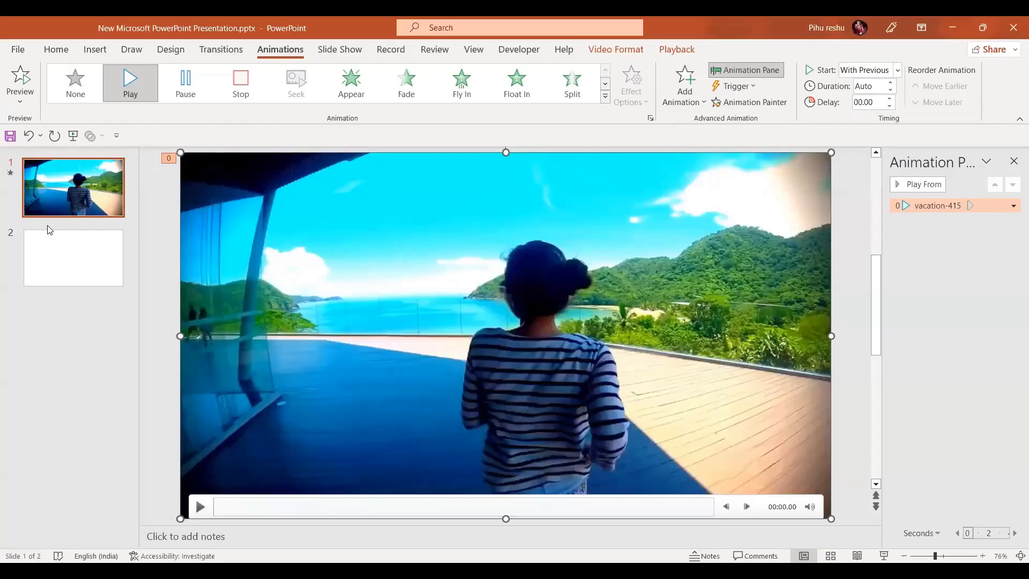
Step: On slide 2, preview grayscale and artistic effect options on the photo
left_click(73, 257)
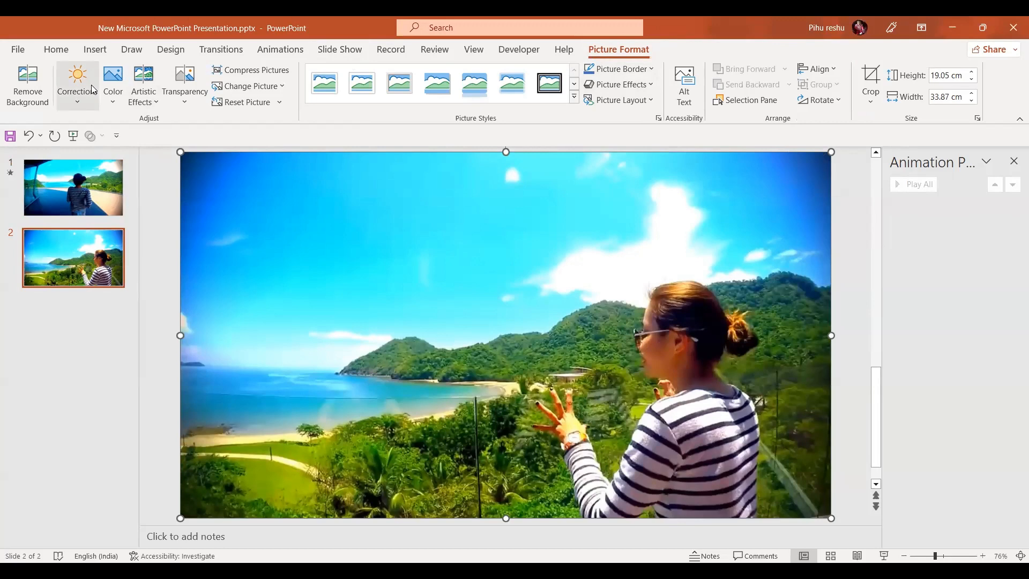
left_click(113, 79)
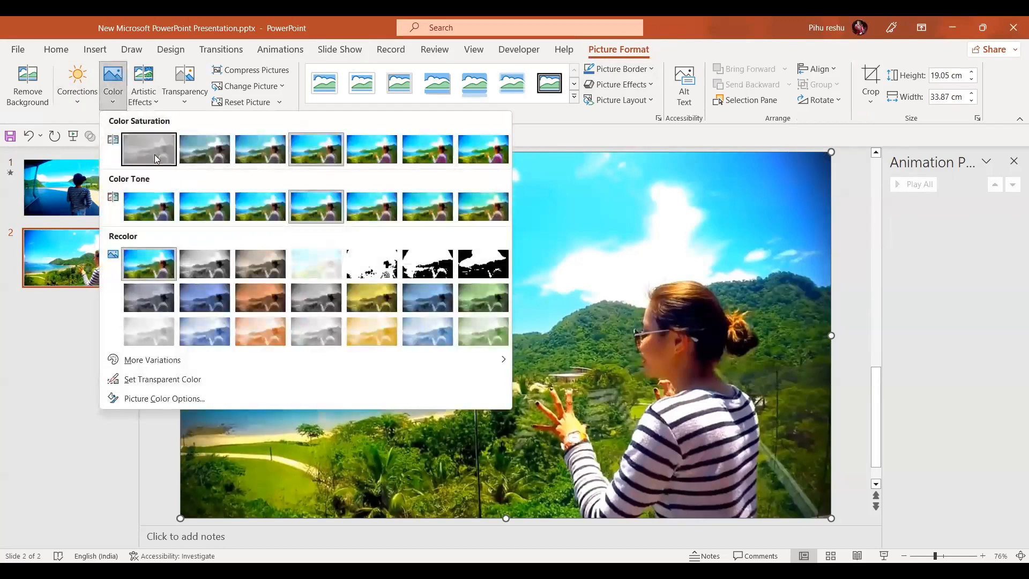
left_click(143, 82)
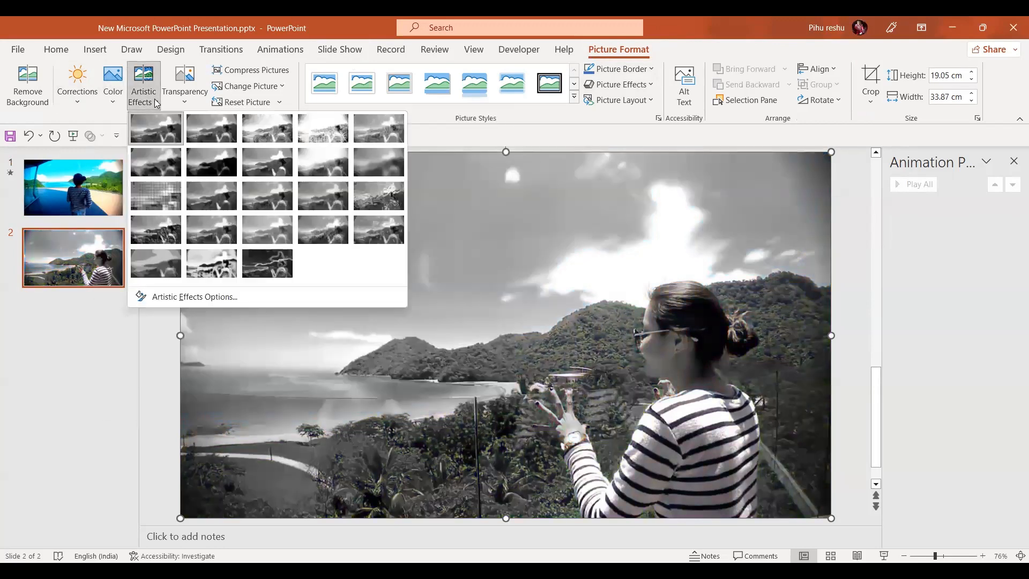
mouse_move(267, 230)
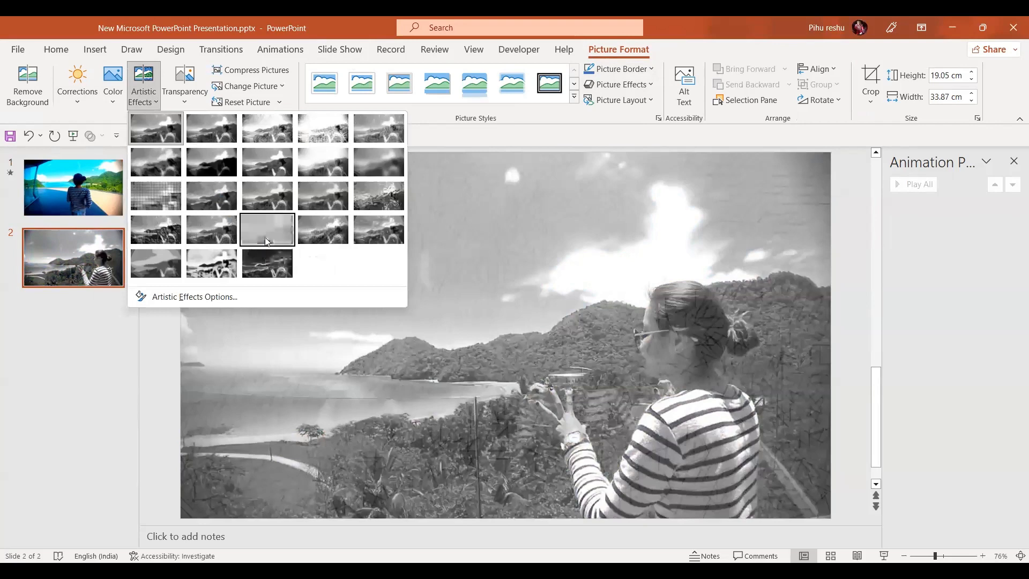
left_click(267, 230)
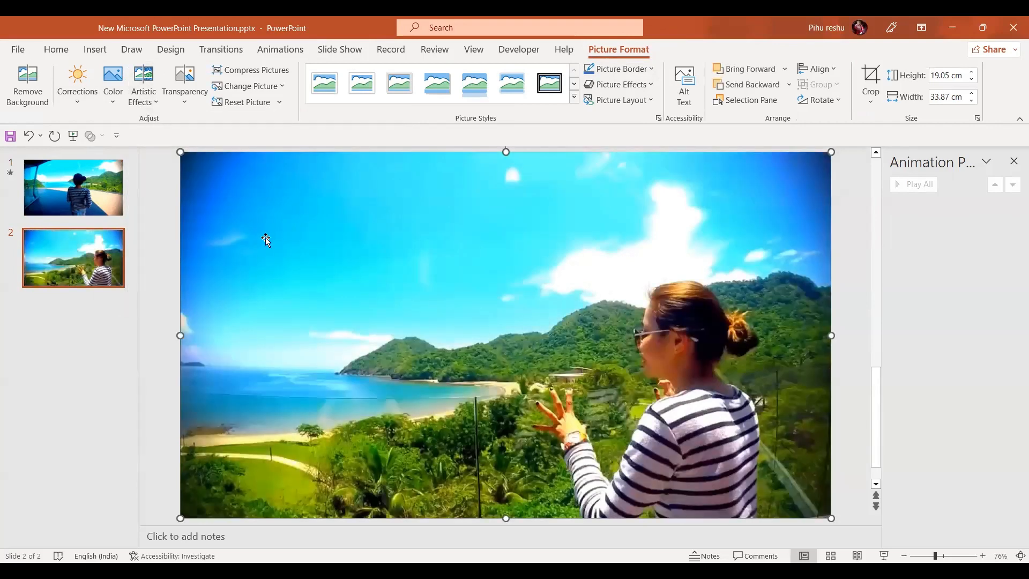
Step: Apply the Rotated, White picture style to the slide 2 photo
left_click(573, 97)
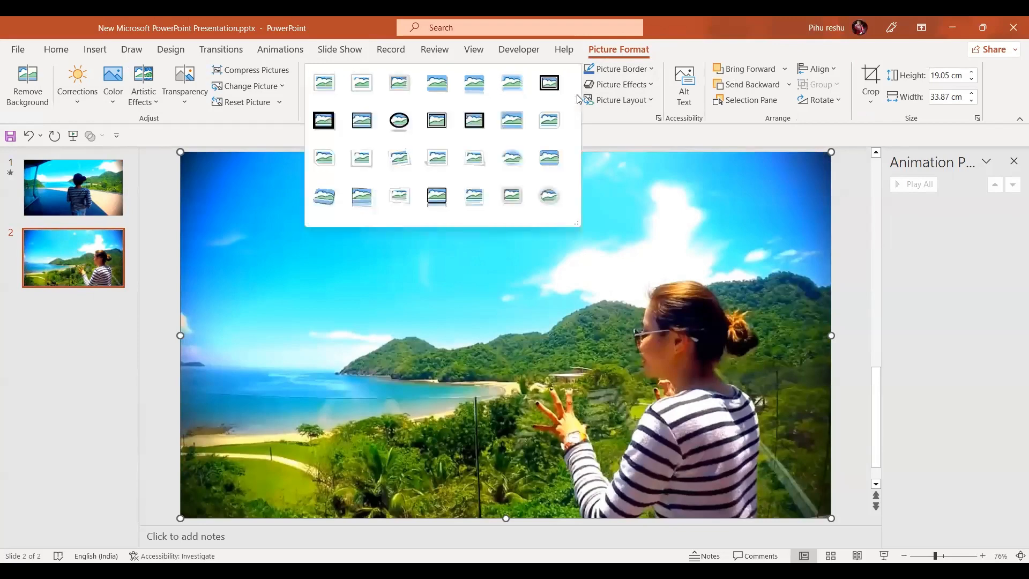
left_click(398, 157)
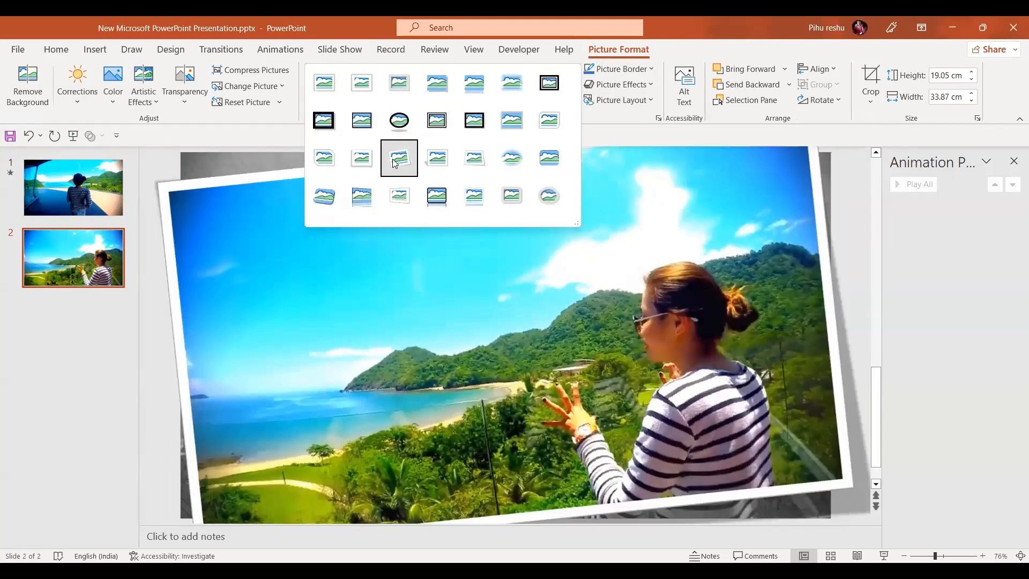
left_click(399, 157)
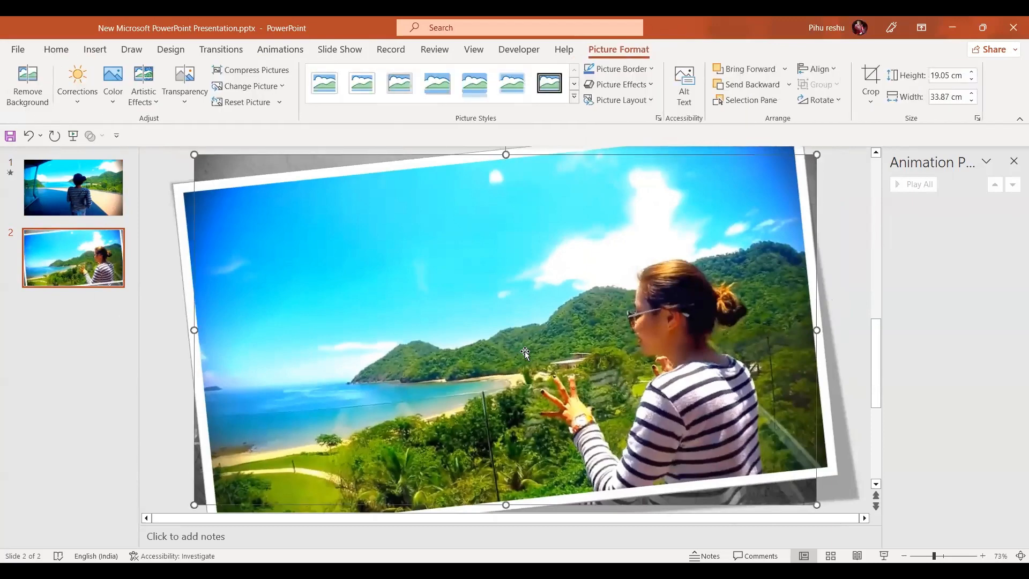
left_click(280, 49)
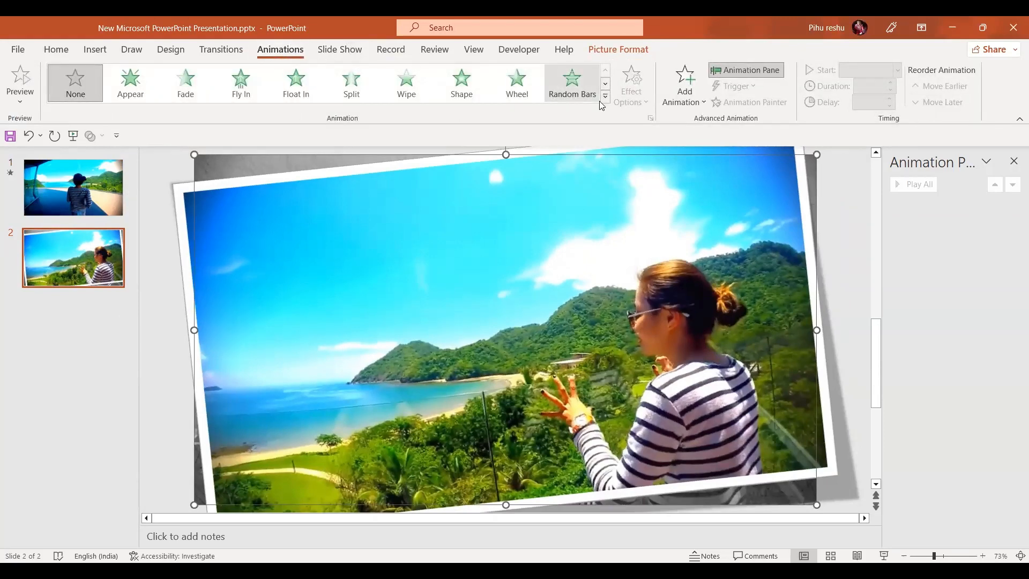
Step: Add the Grow/Shrink emphasis animation to the framed photo
left_click(605, 96)
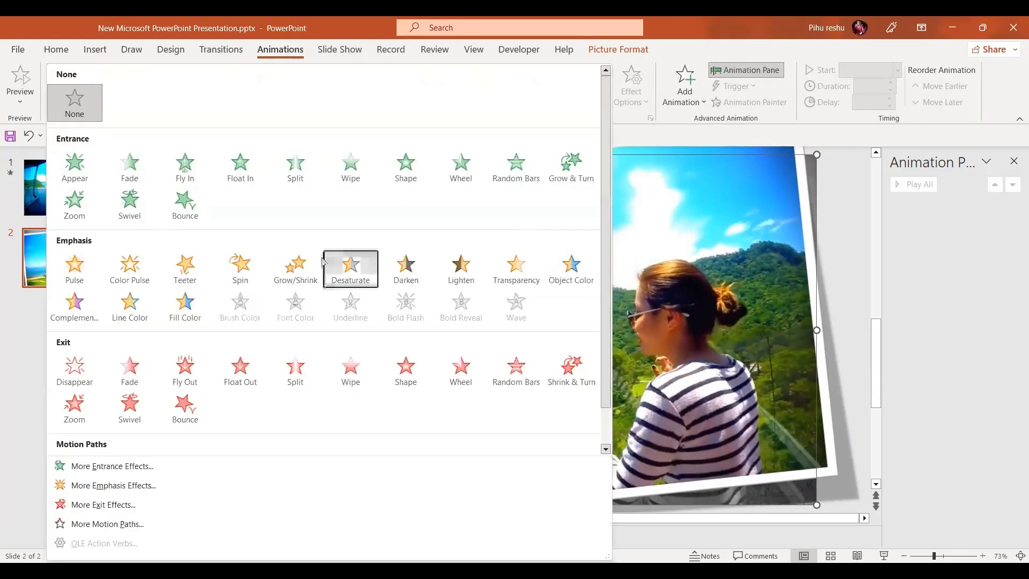
left_click(295, 268)
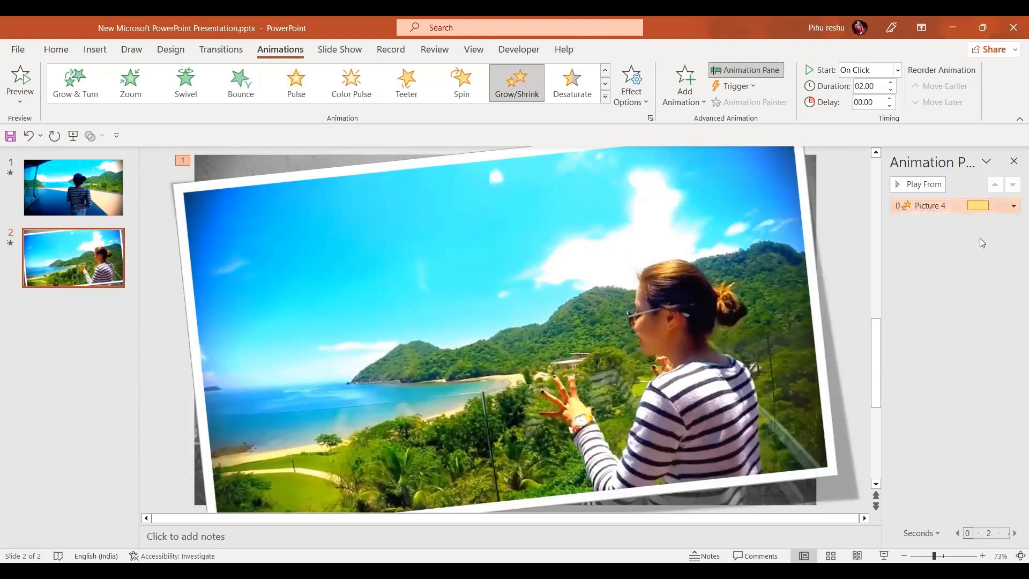
left_click(1012, 205)
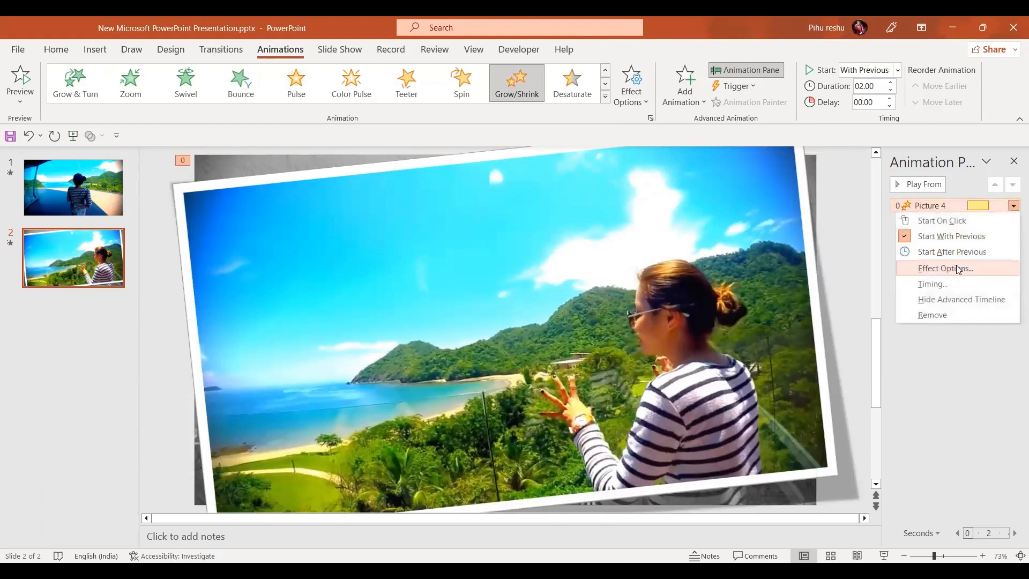
Step: Set Grow/Shrink to custom size 80% with 2-second smooth start, then select slide 1
left_click(943, 268)
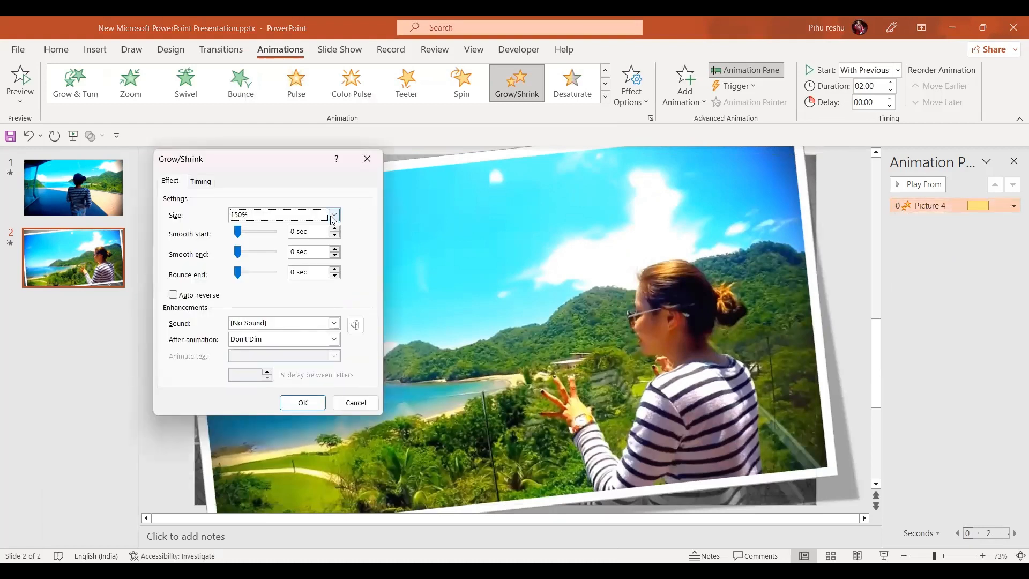
left_click(333, 215)
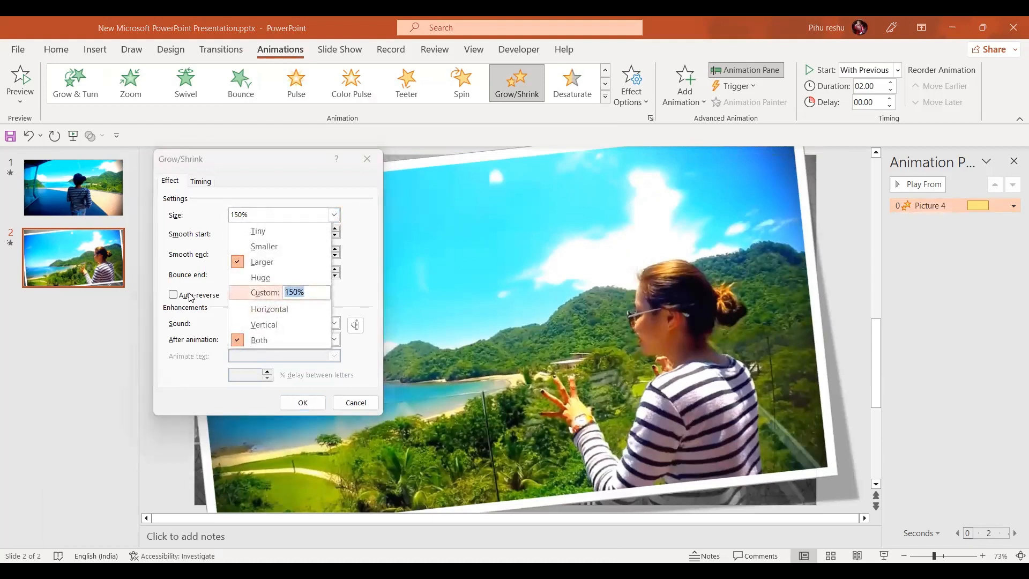
type("80")
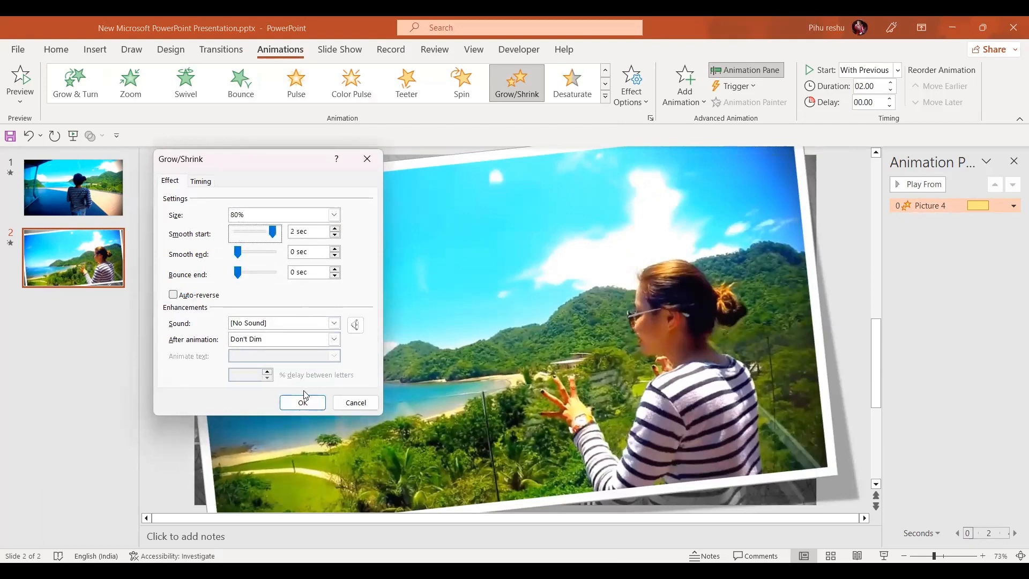
left_click(301, 402)
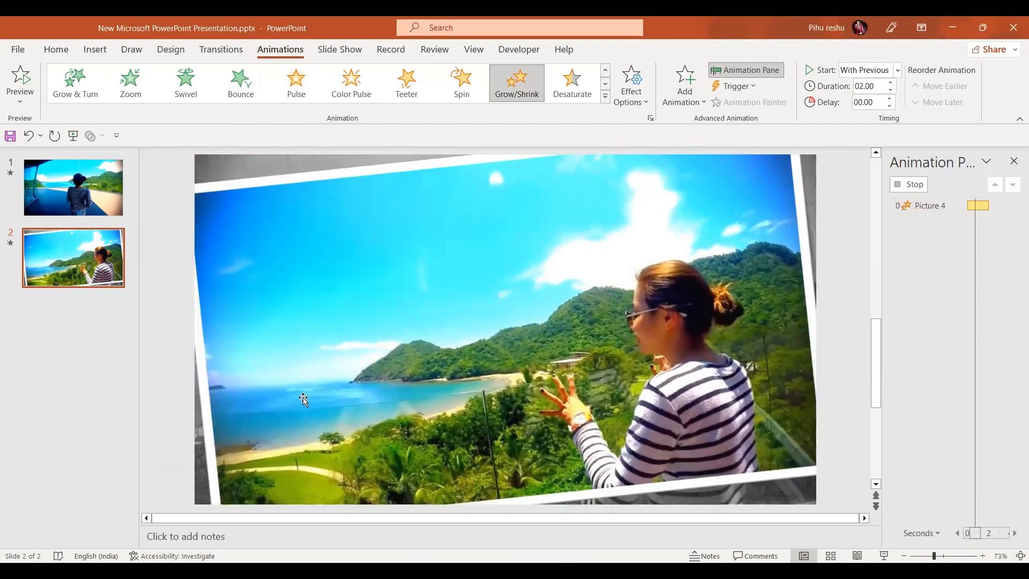
left_click(20, 77)
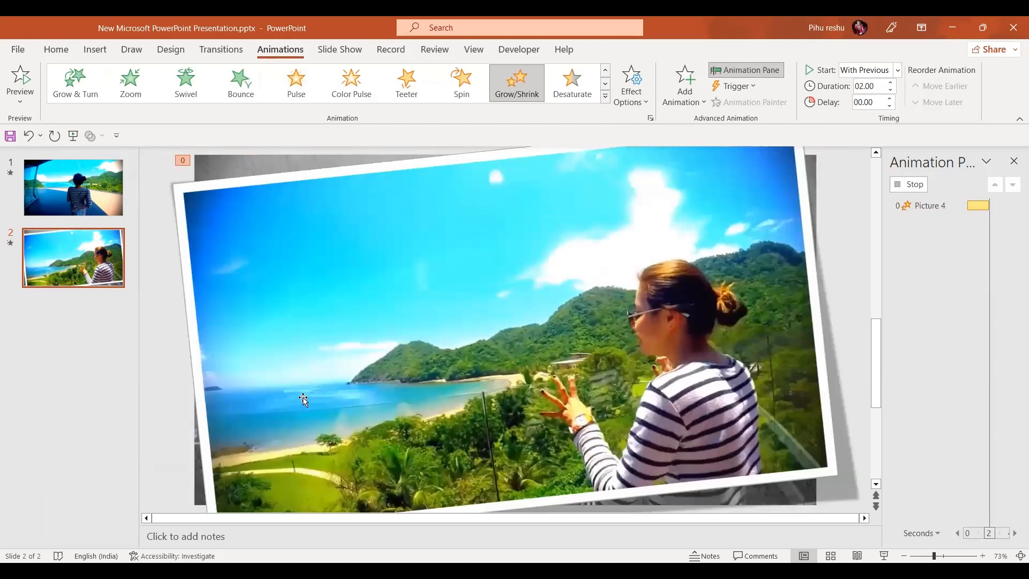
left_click(73, 188)
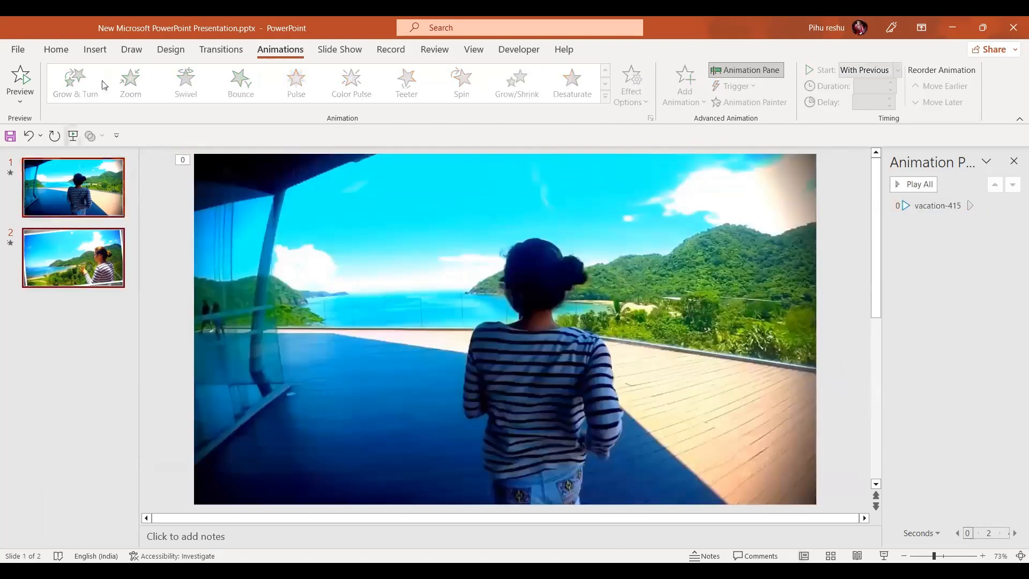
Step: Give slide 1 a 0.01 s transition with Camera sound, advancing automatically, not on click
left_click(220, 50)
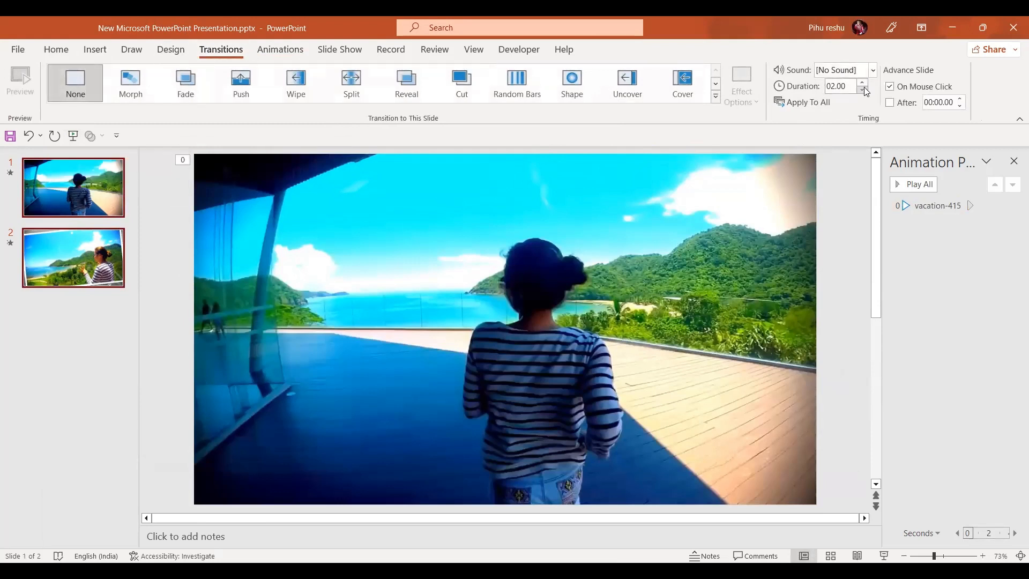
left_click(862, 89)
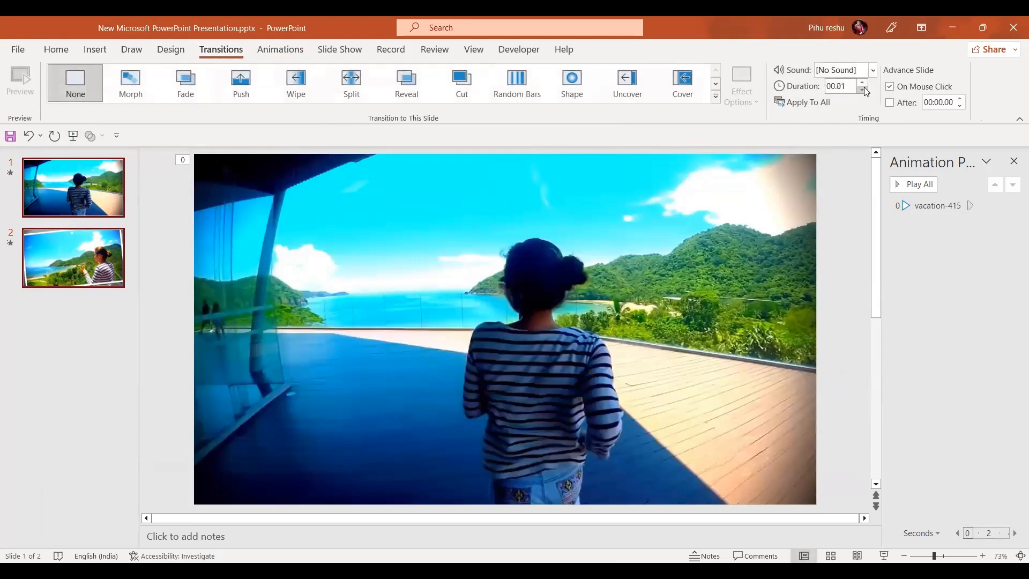
left_click(871, 70)
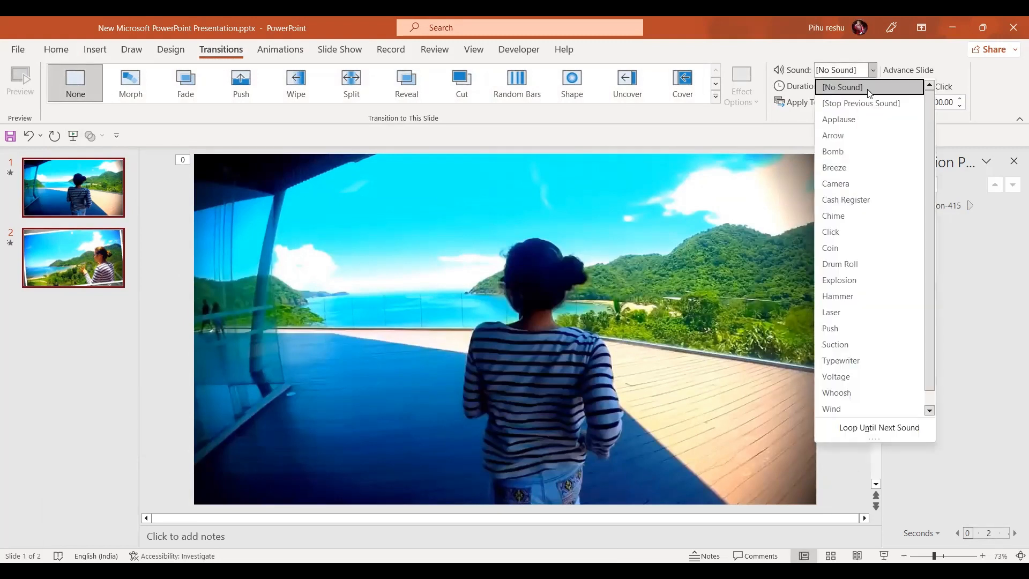
left_click(842, 87)
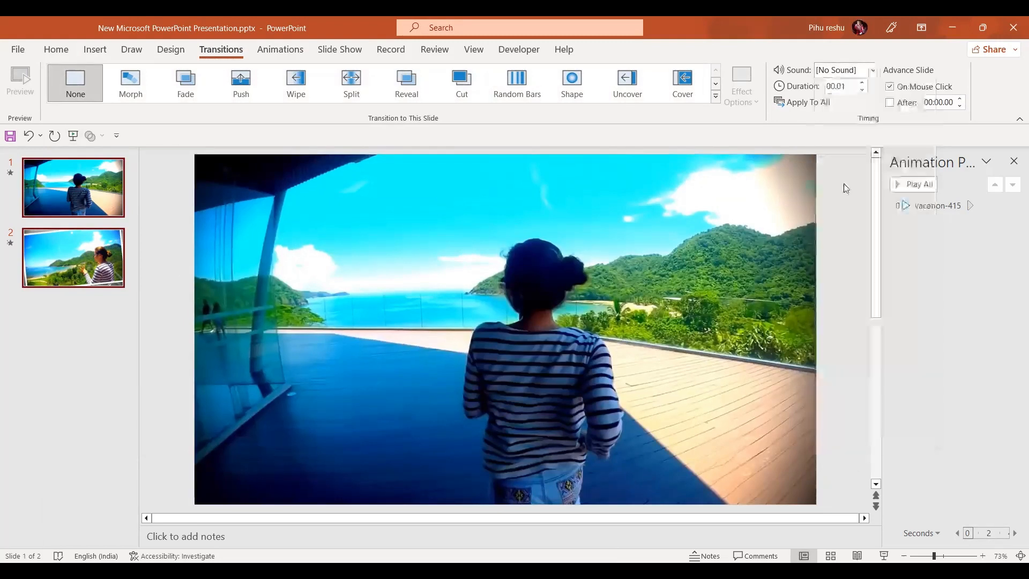
left_click(845, 70)
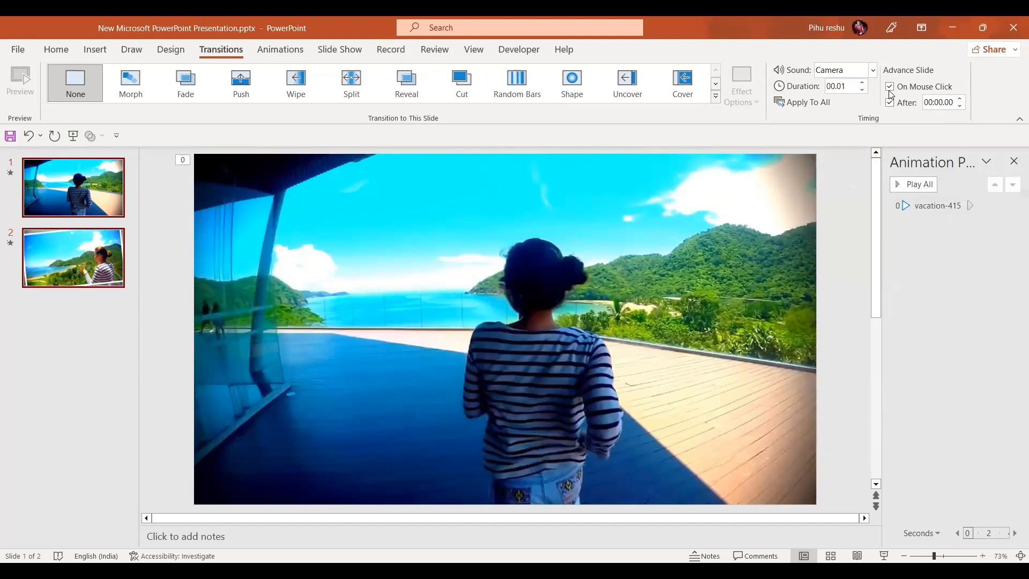
left_click(889, 103)
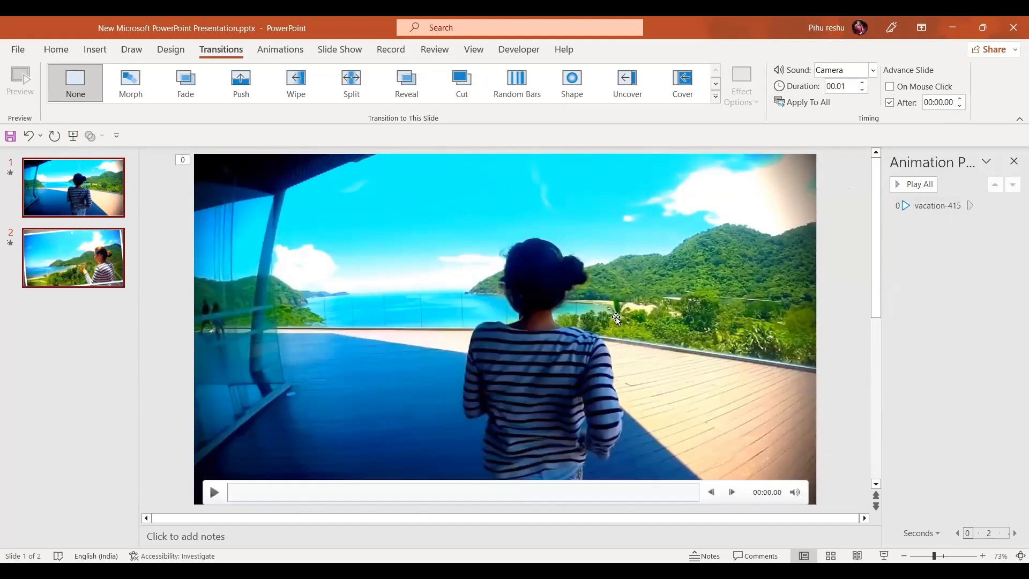
left_click(73, 257)
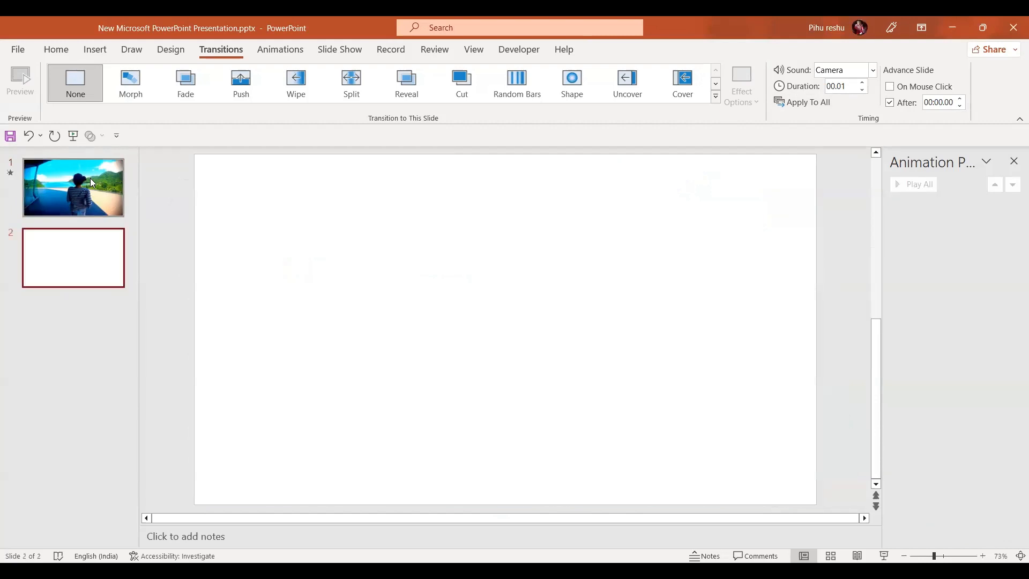
Step: Fill slide 2's background with a solid orange color via Format Background
left_click(94, 50)
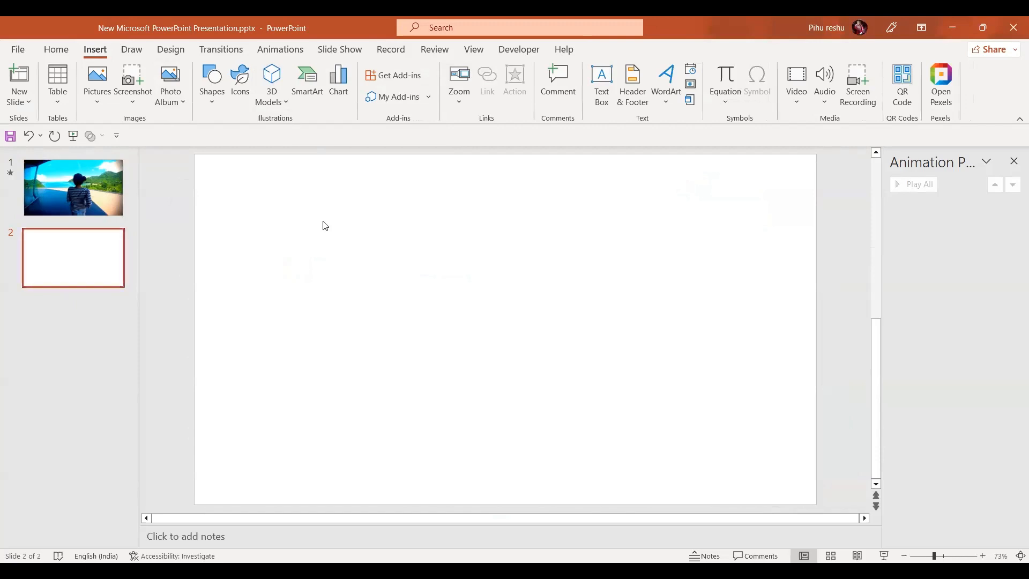
left_click(170, 49)
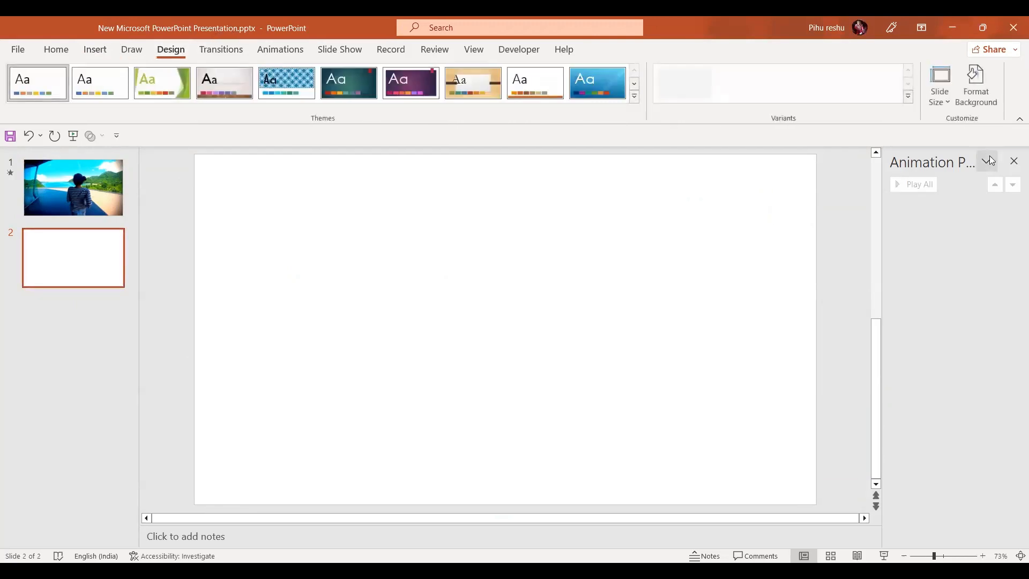
left_click(976, 85)
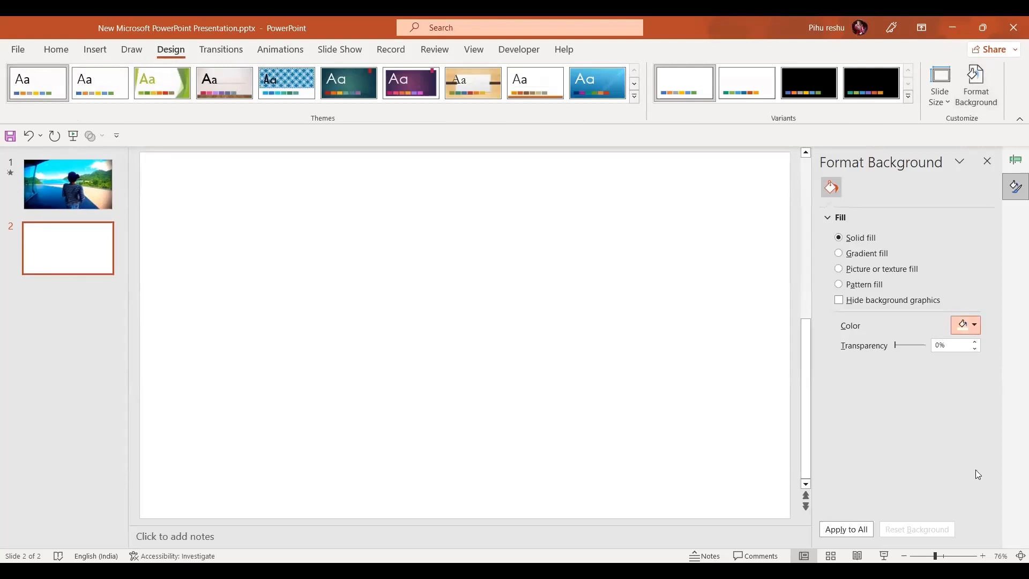
left_click(962, 324)
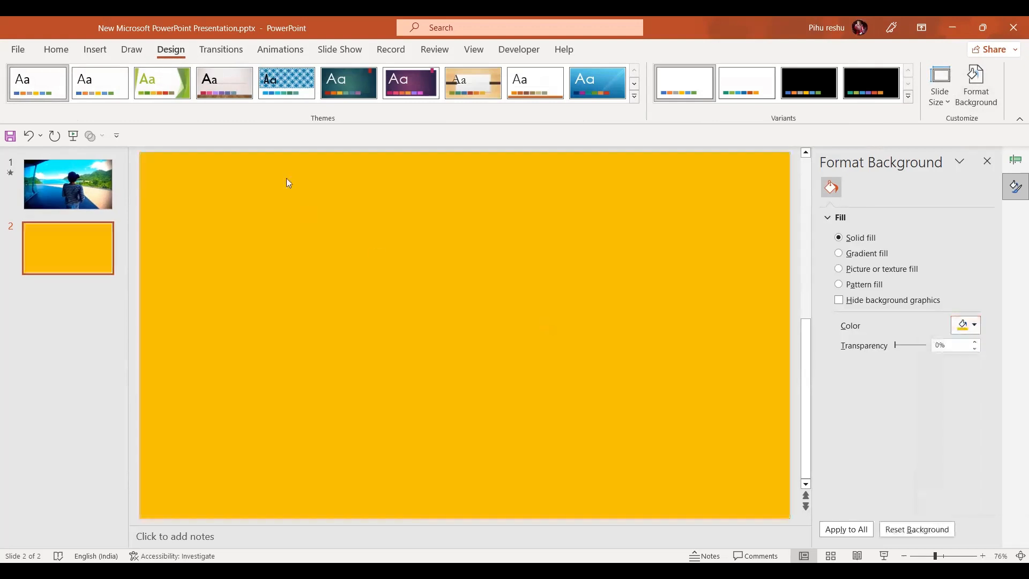
Step: Insert paint-2174686_960_720.png from the pptgenics folder onto slide 2
left_click(94, 49)
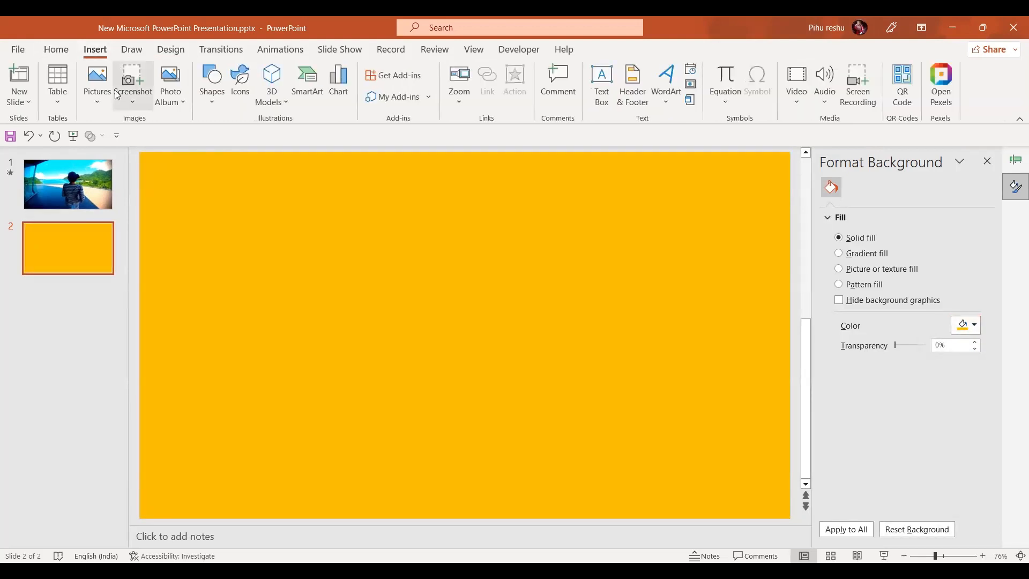
left_click(96, 84)
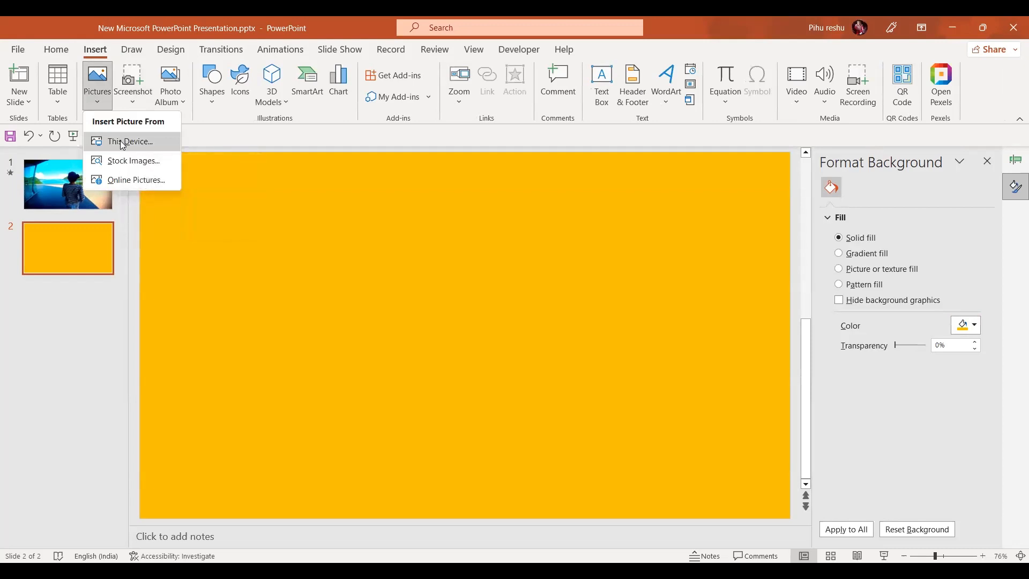
left_click(130, 142)
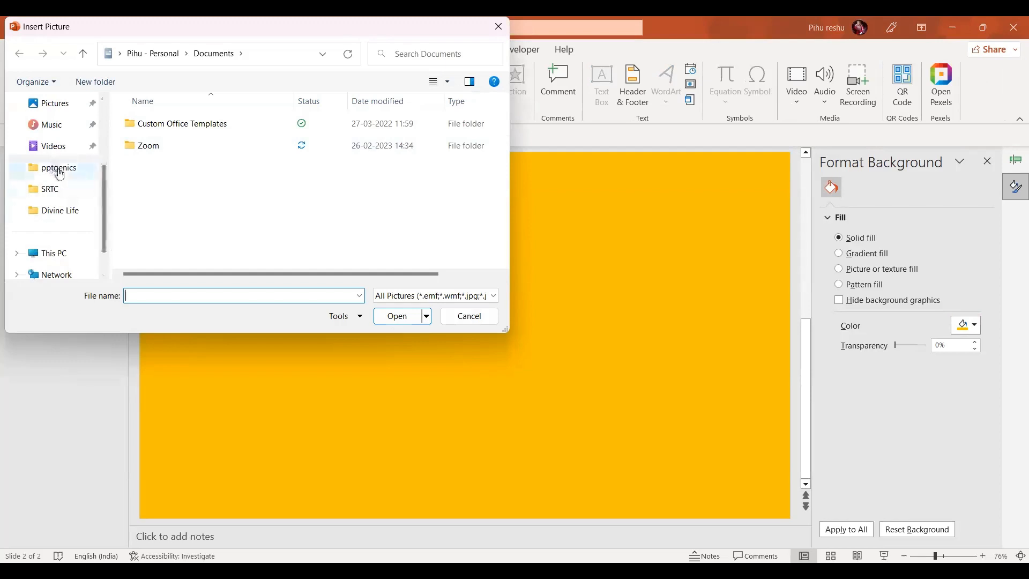
left_click(59, 168)
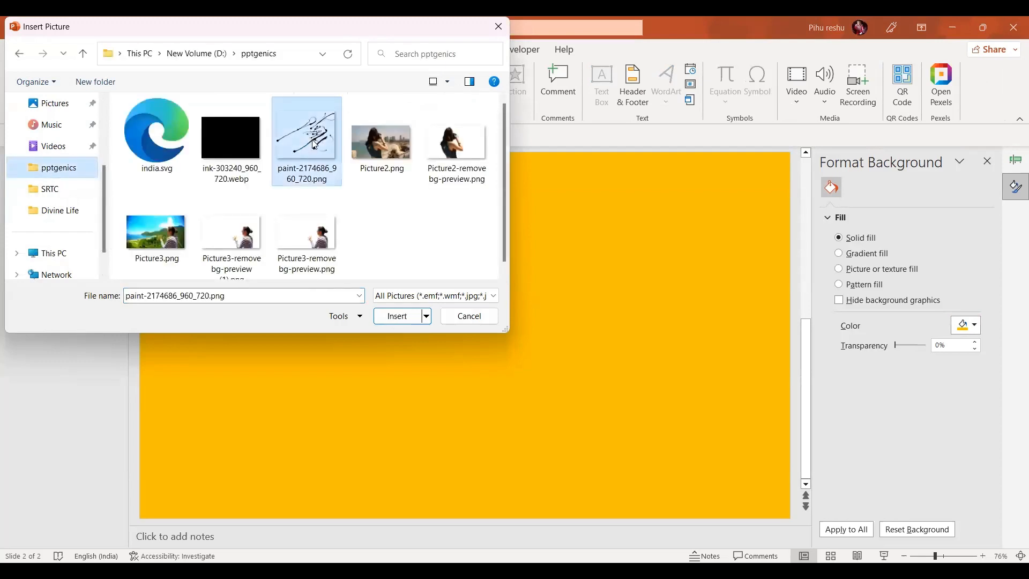
left_click(396, 316)
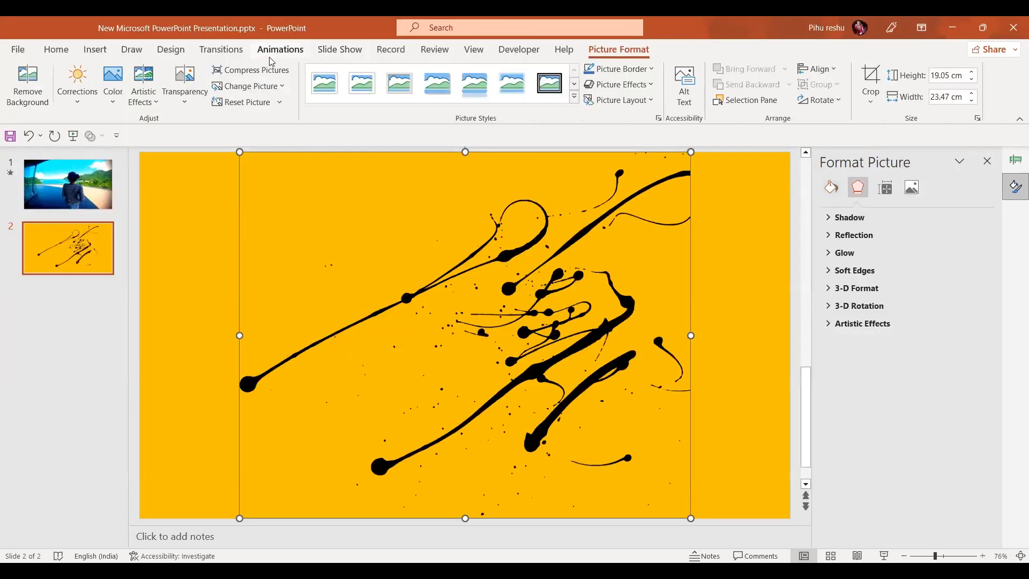
Step: Add the Grow/Shrink emphasis animation to the splatter image
left_click(280, 50)
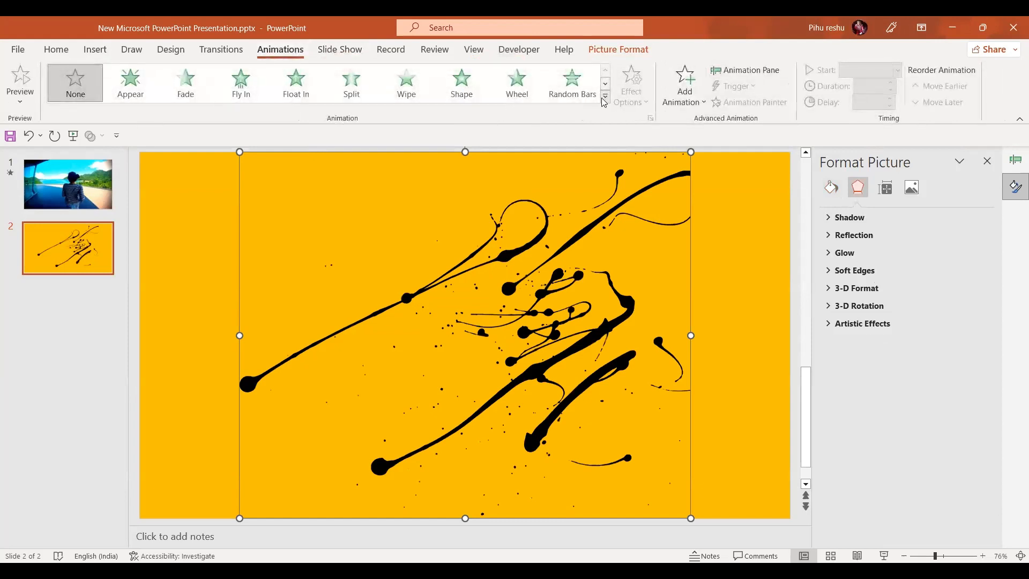
left_click(604, 96)
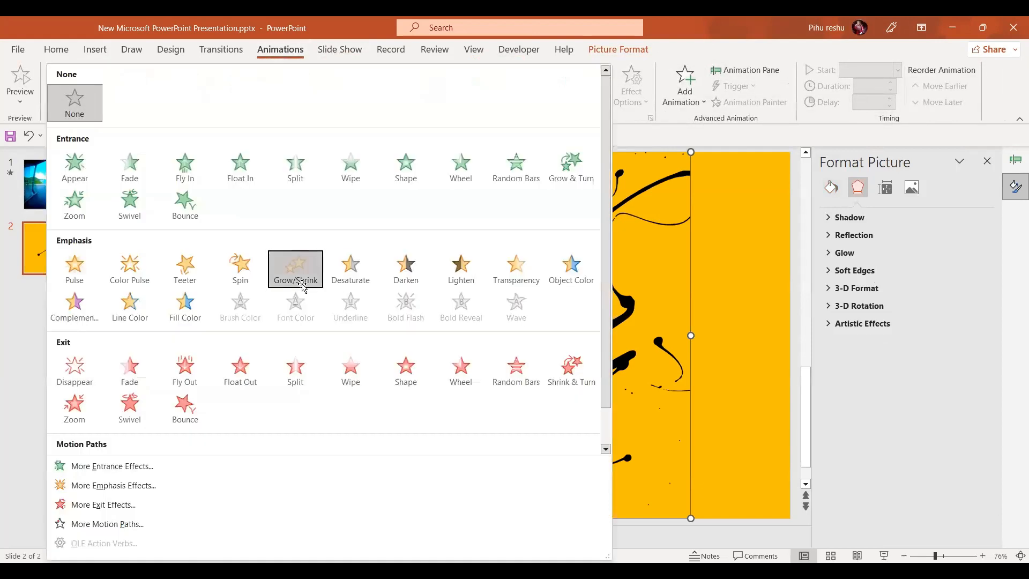
left_click(295, 268)
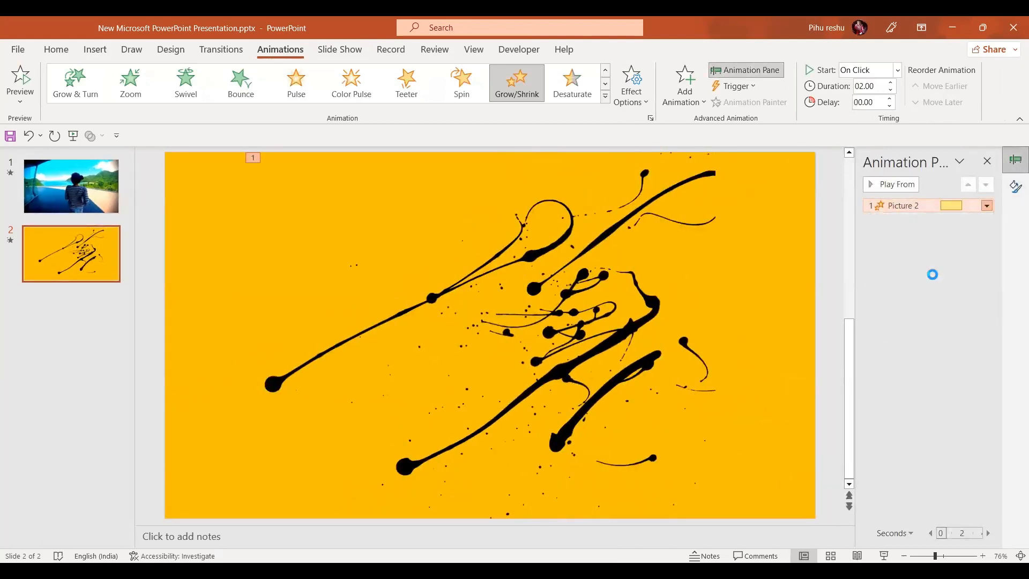
Step: Give the splatter animation a 2-second smooth start and set it to Start With Previous
left_click(333, 215)
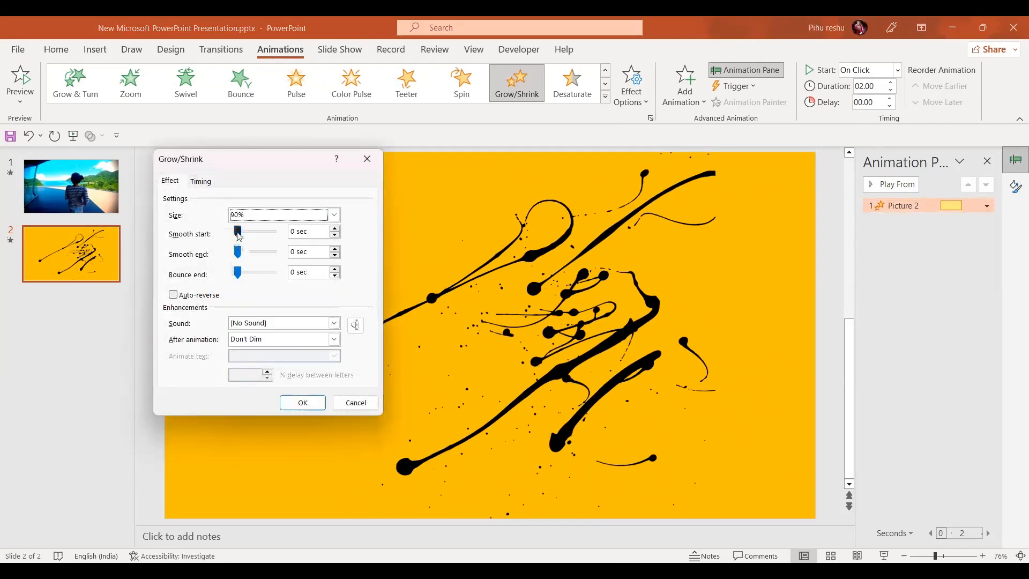
left_click_drag(238, 231, 273, 231)
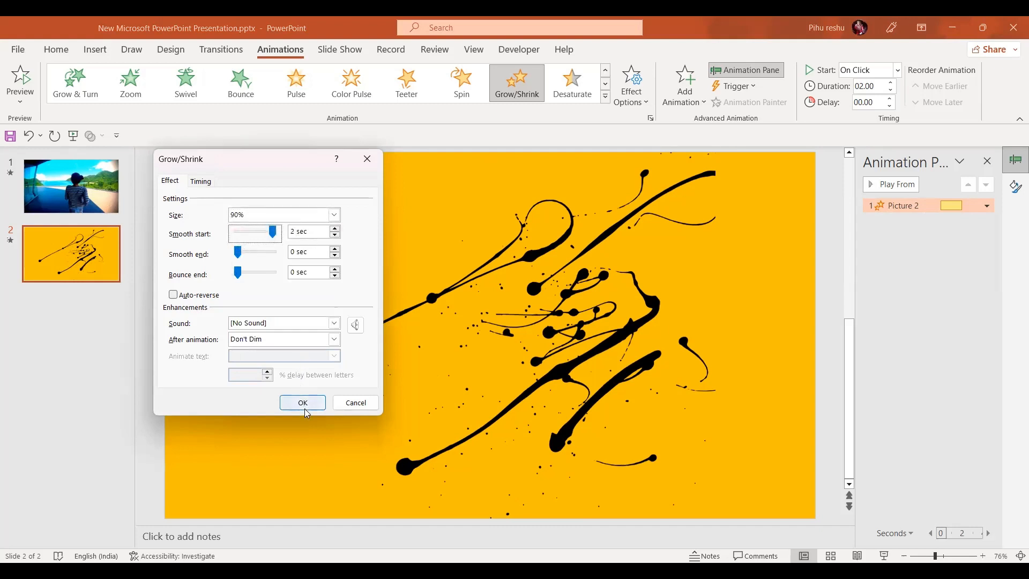
left_click(302, 402)
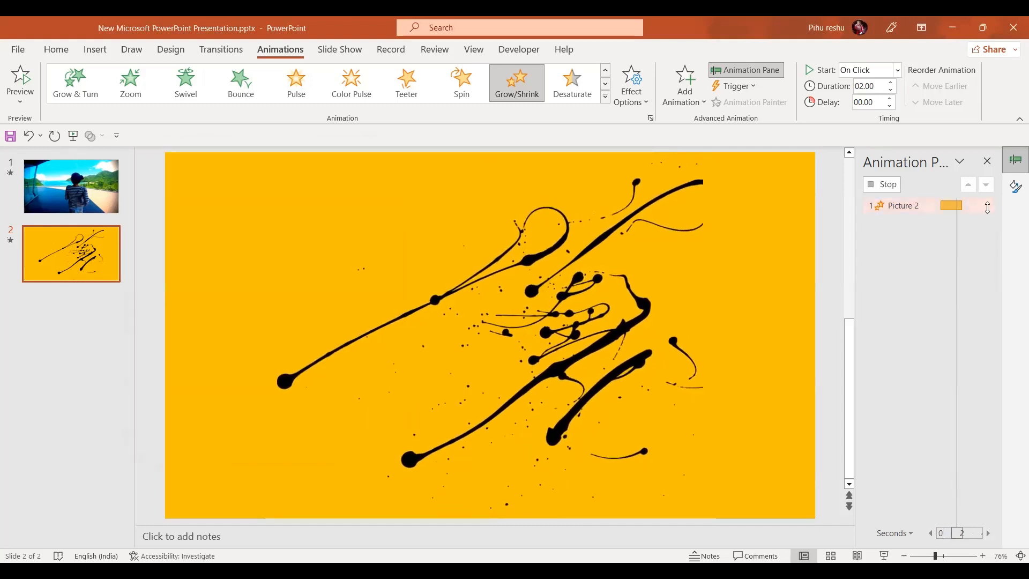
left_click(985, 205)
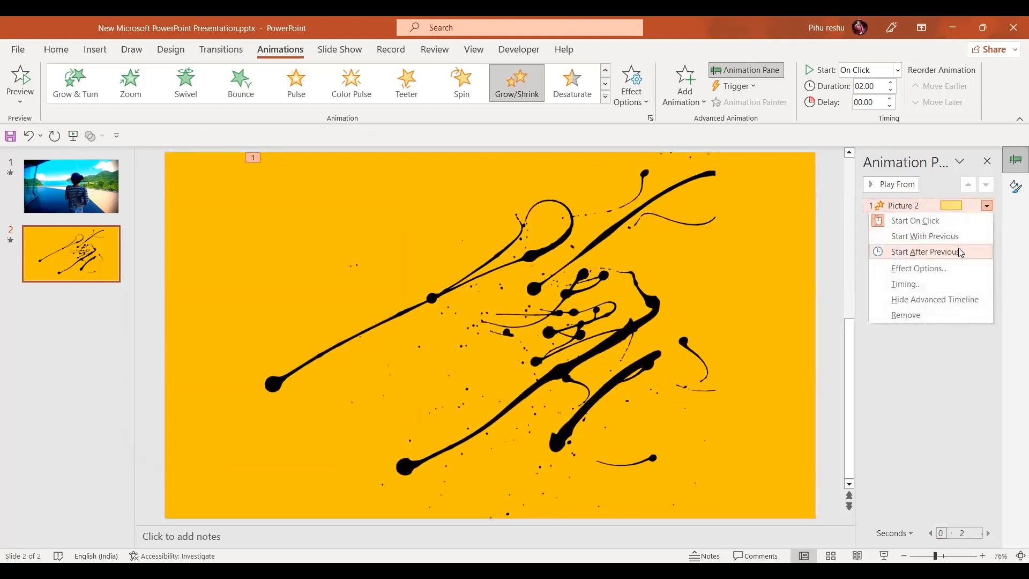
left_click(924, 236)
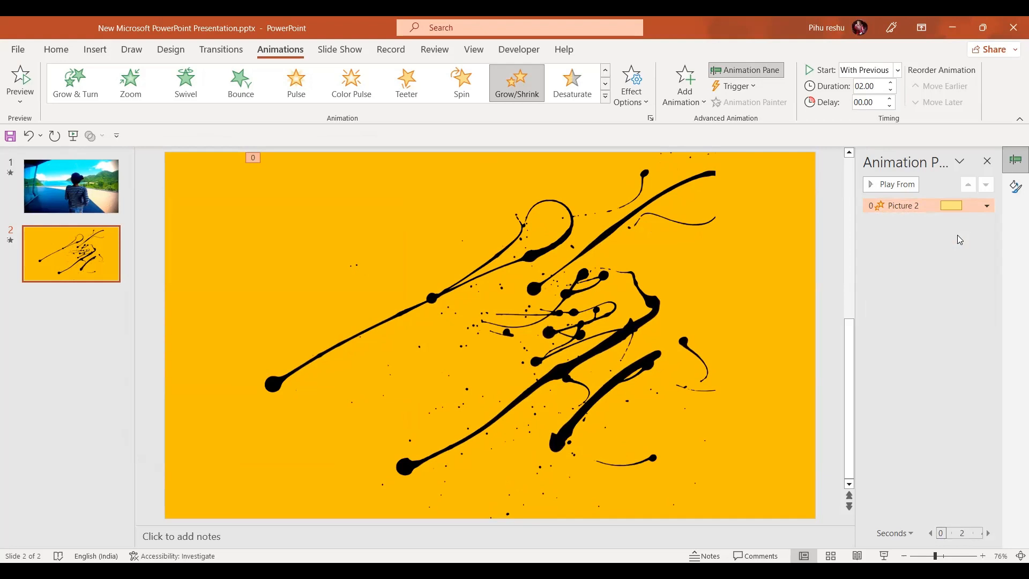
mouse_move(868, 190)
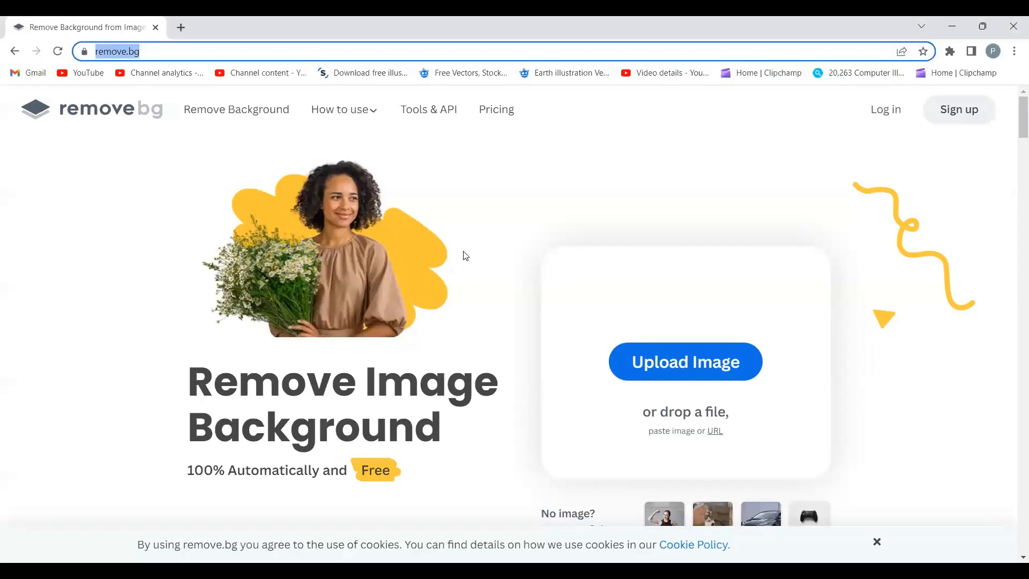
mouse_move(684, 369)
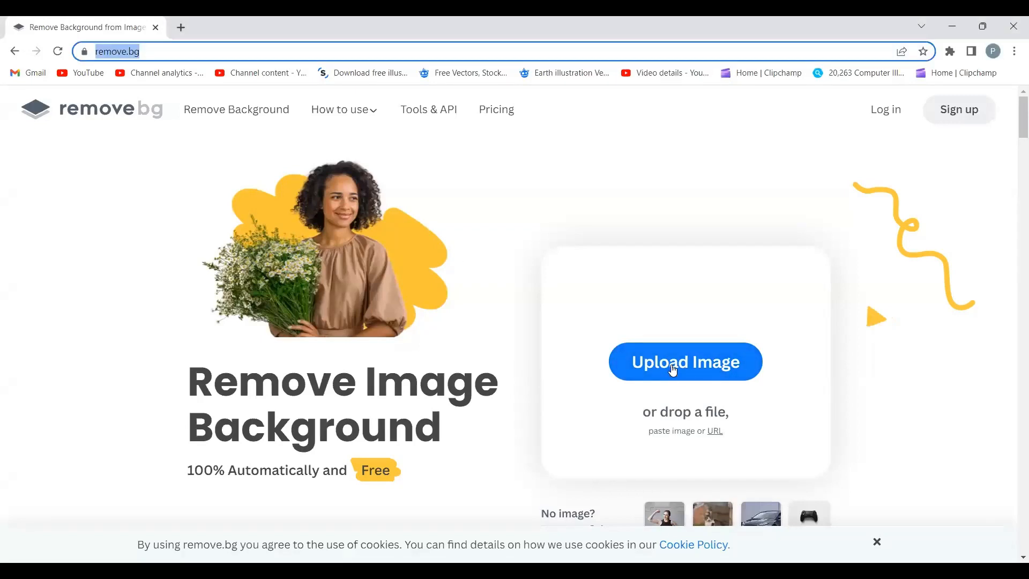
Step: Remove the woman photo's background in remove.bg and save the PNG cutout to pptgenics
left_click(684, 361)
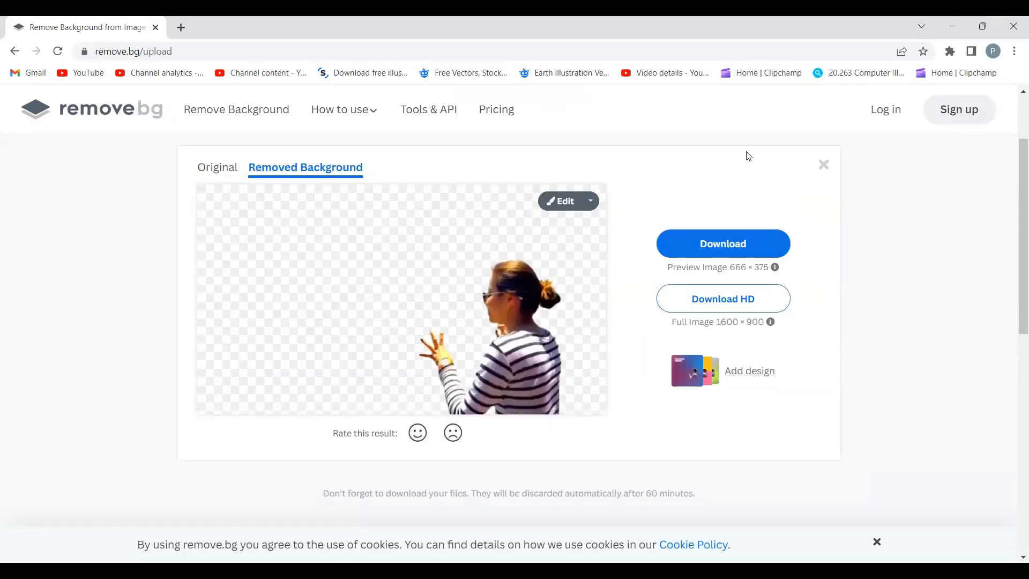
left_click(722, 243)
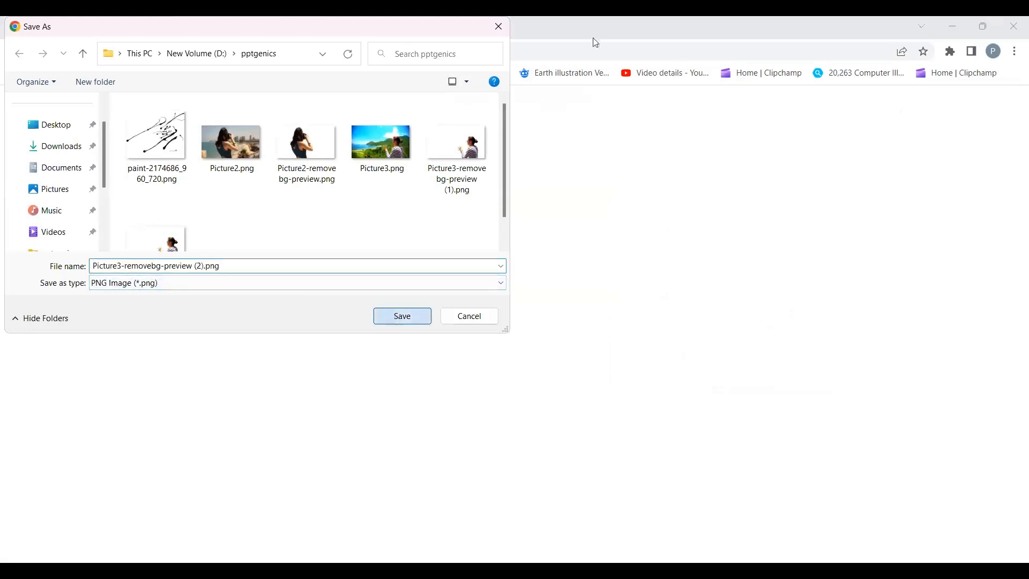
left_click(401, 316)
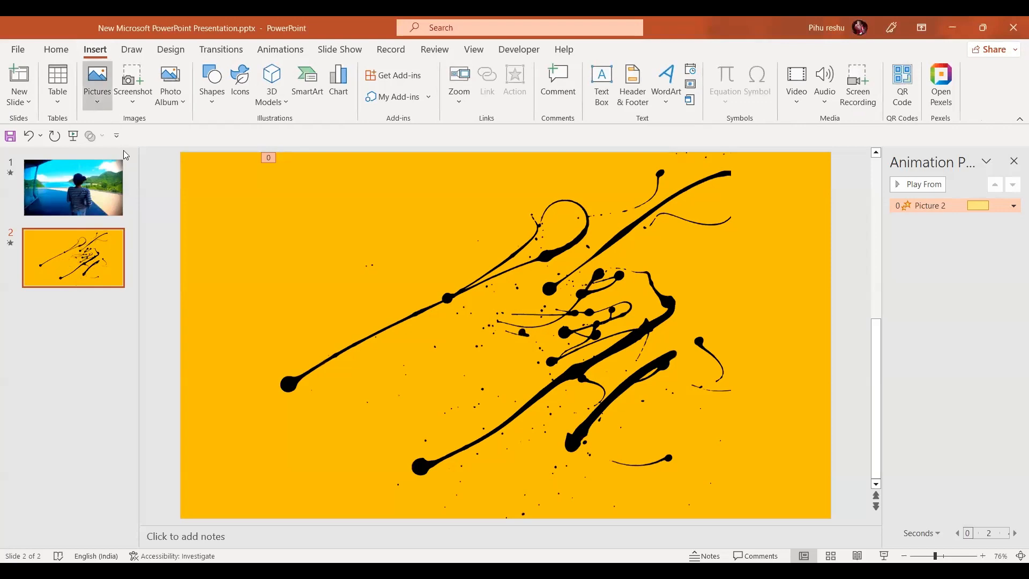
mouse_move(354, 199)
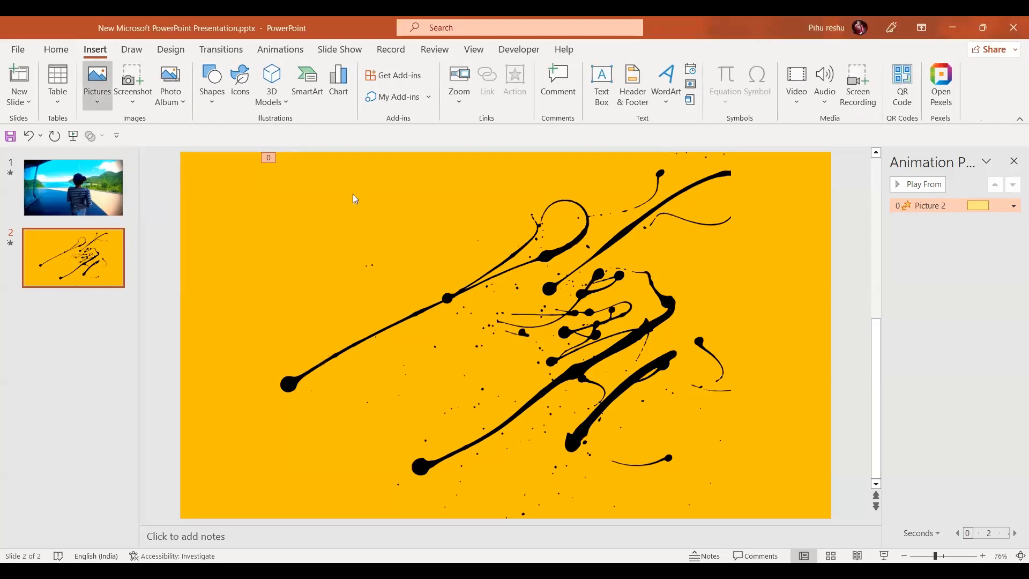
Step: Insert the removebg preview cutout onto the orange slide, sized to fill the slide, and show the Selection Pane
left_click(97, 78)
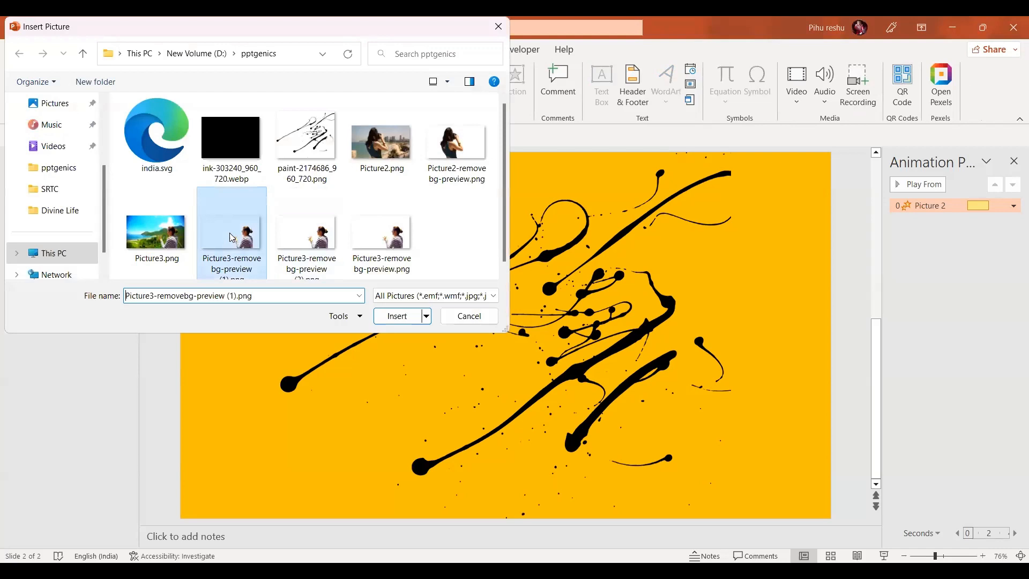
left_click(397, 319)
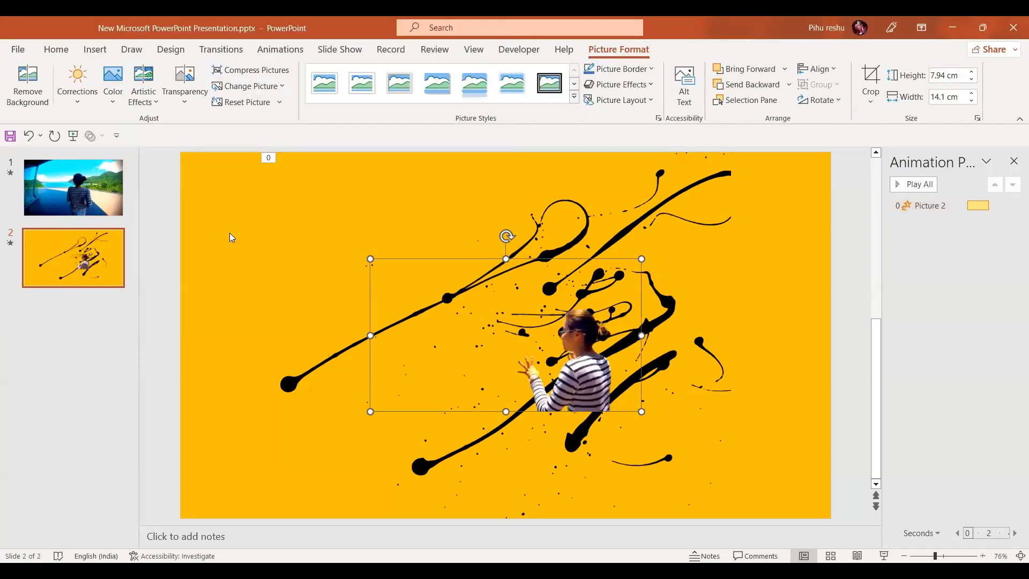
mouse_move(614, 354)
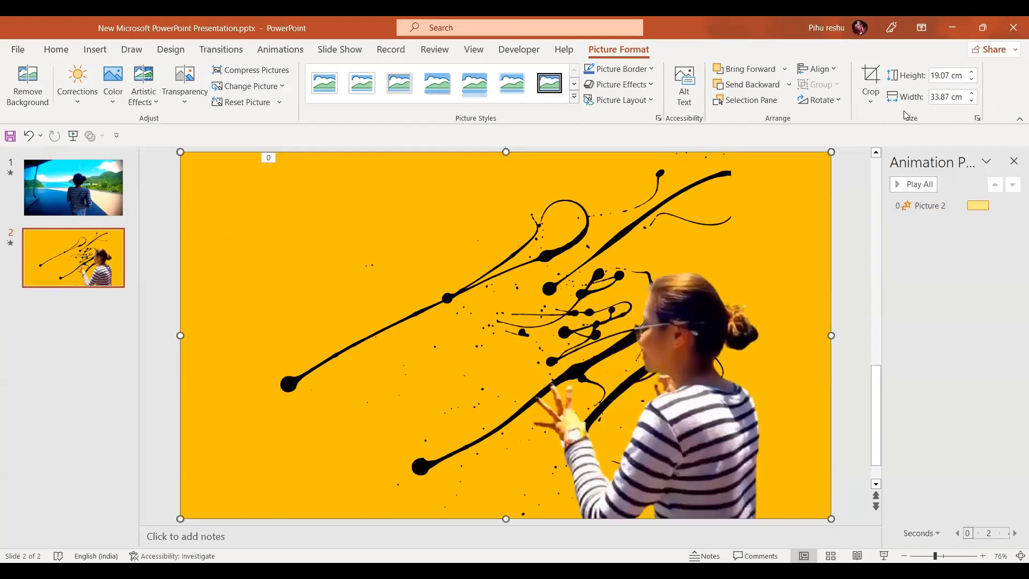
left_click(746, 99)
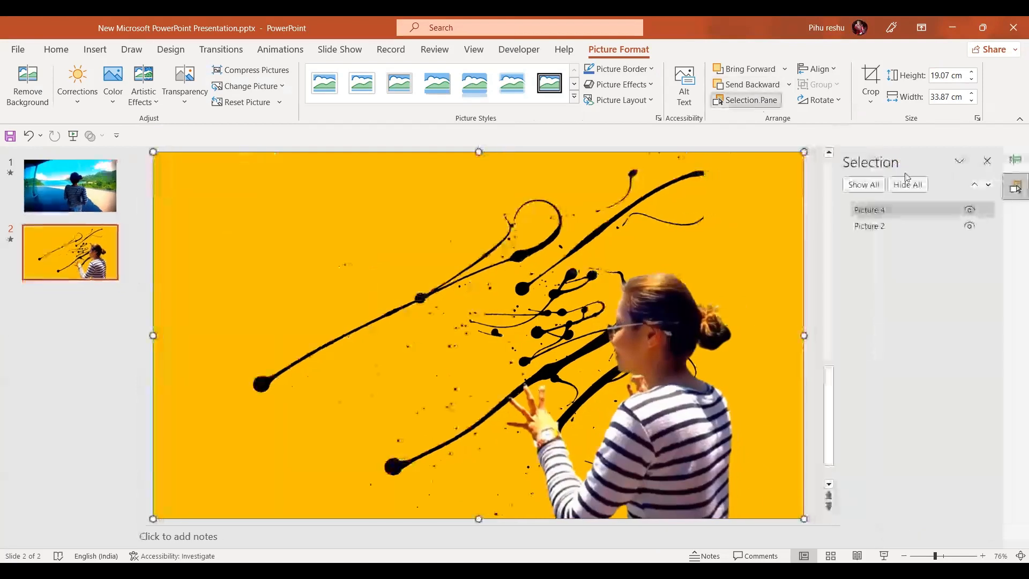
Step: Select the splatter picture (Picture 2) in the Selection Pane
left_click(869, 226)
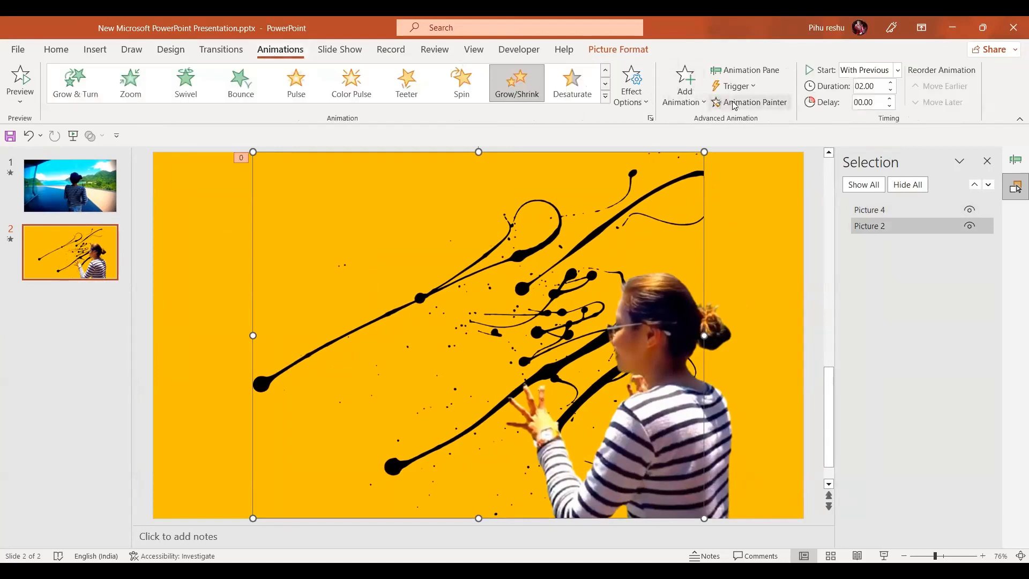
mouse_move(755, 361)
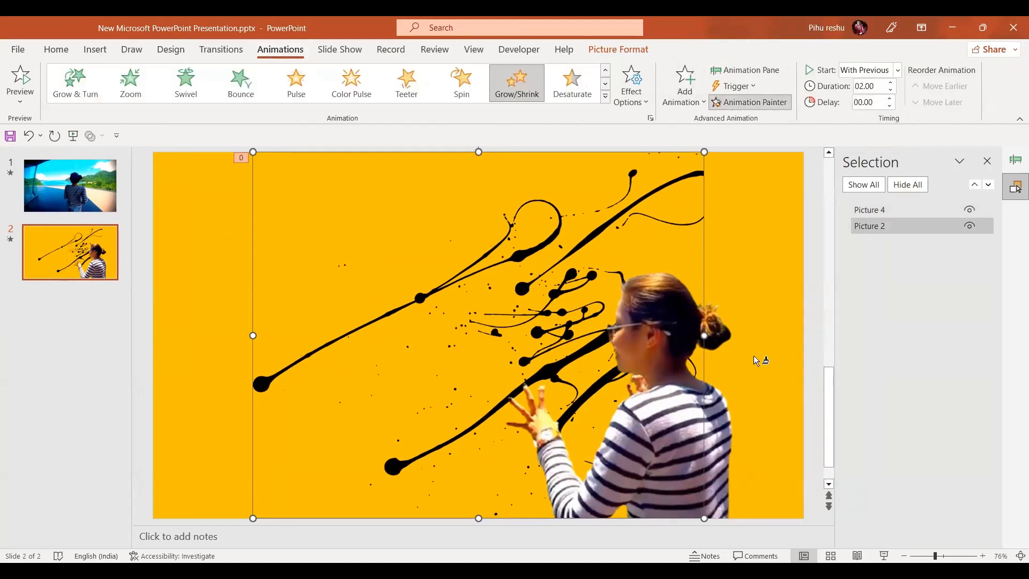
mouse_move(730, 462)
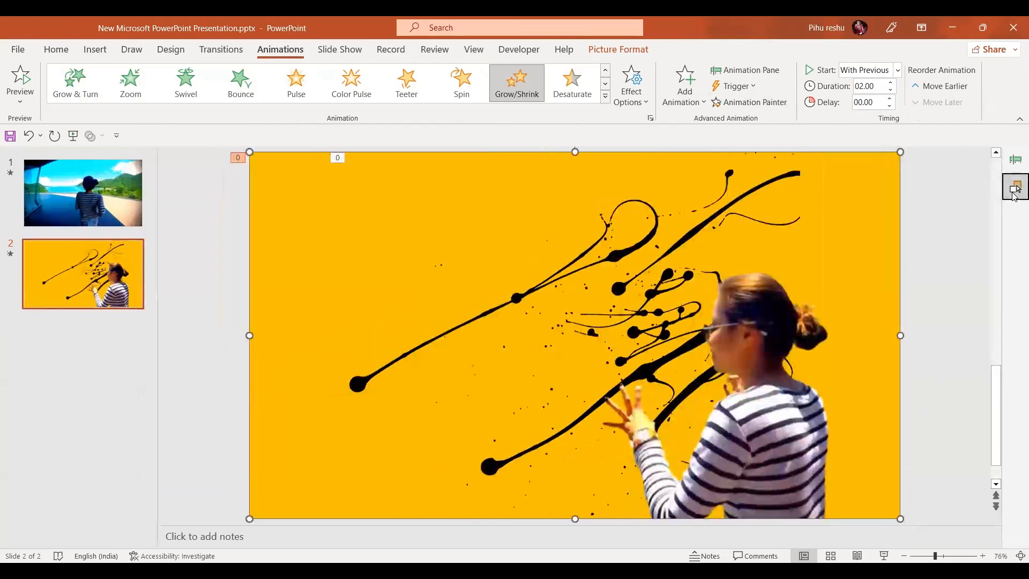
Step: Set Picture 4's Grow/Shrink effect to a custom 110% size in the Animation Pane
left_click(744, 70)
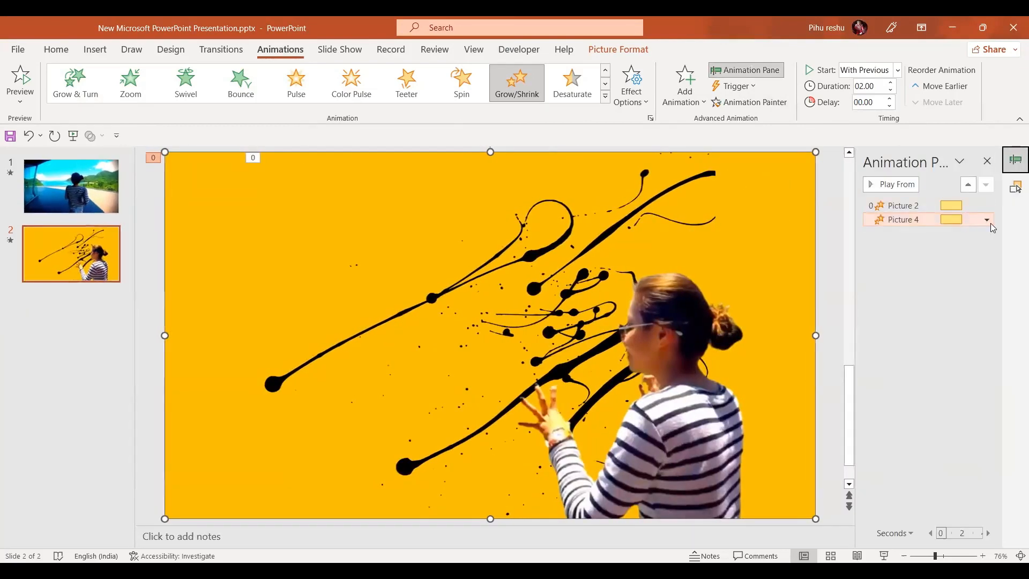
left_click(986, 220)
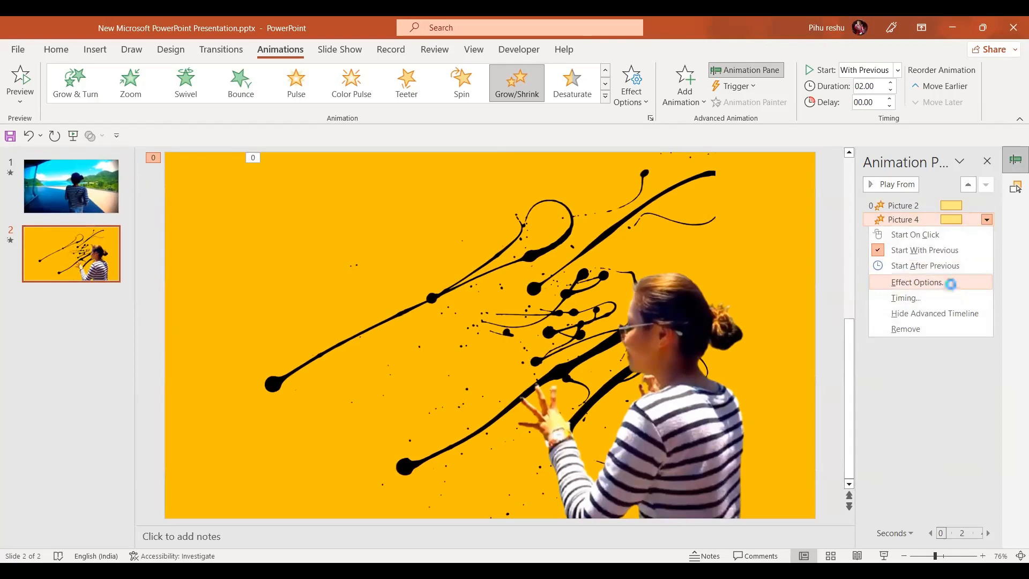
left_click(916, 282)
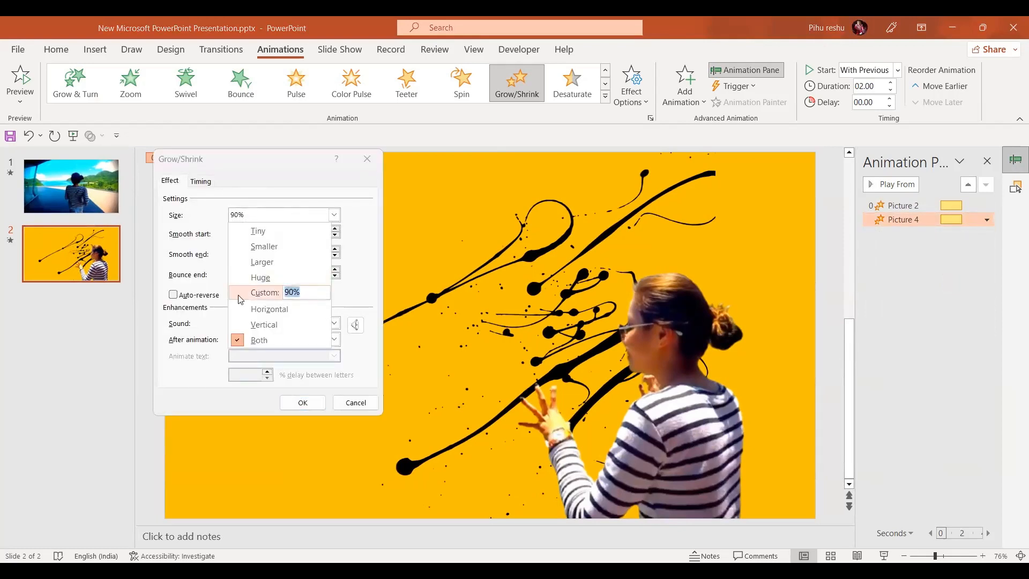
type("110")
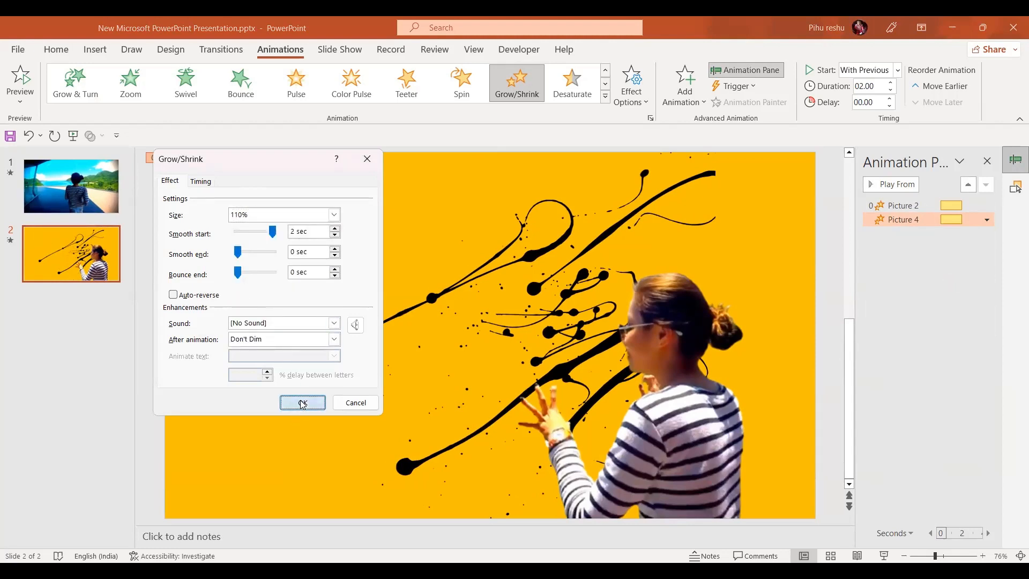
left_click(301, 402)
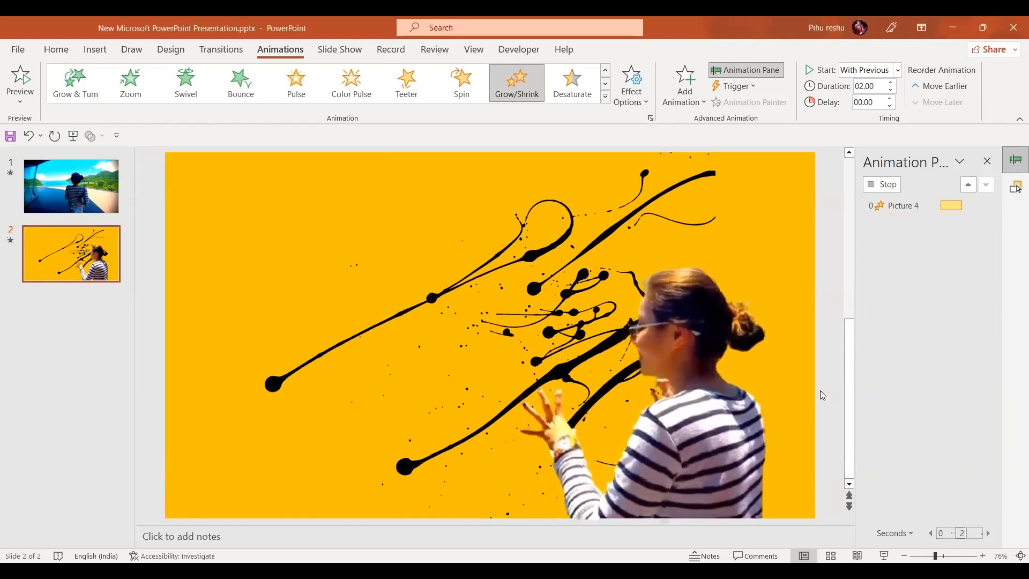